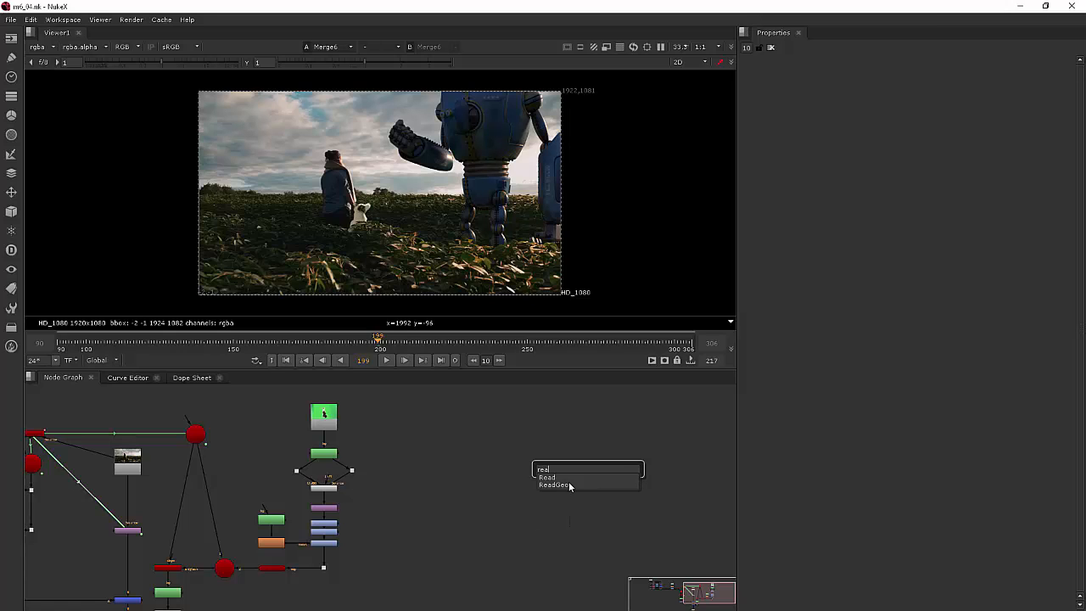
- Create a ReadGeo node and load the INAWORLD.obj text model into it
{"action": "left_click", "coordinate": [557, 485]}
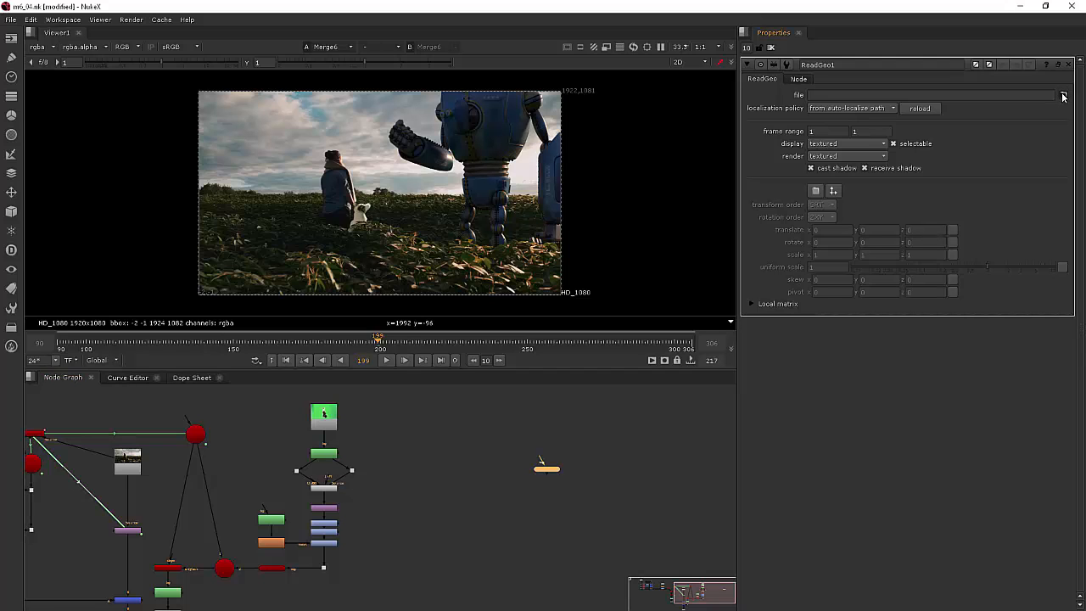
{"action": "left_click", "coordinate": [1063, 93]}
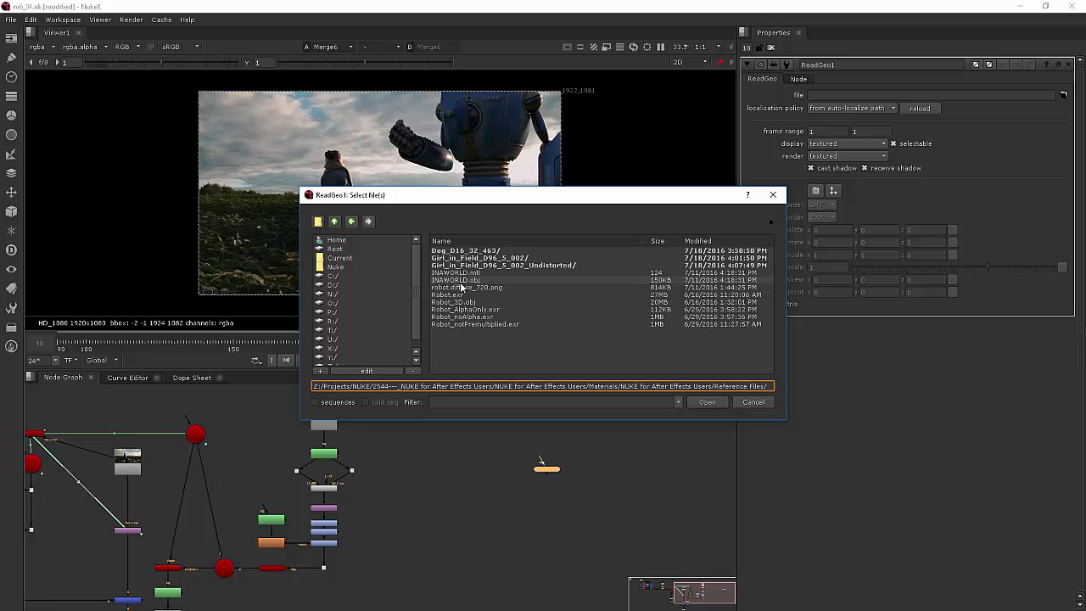
{"action": "left_click", "coordinate": [458, 280]}
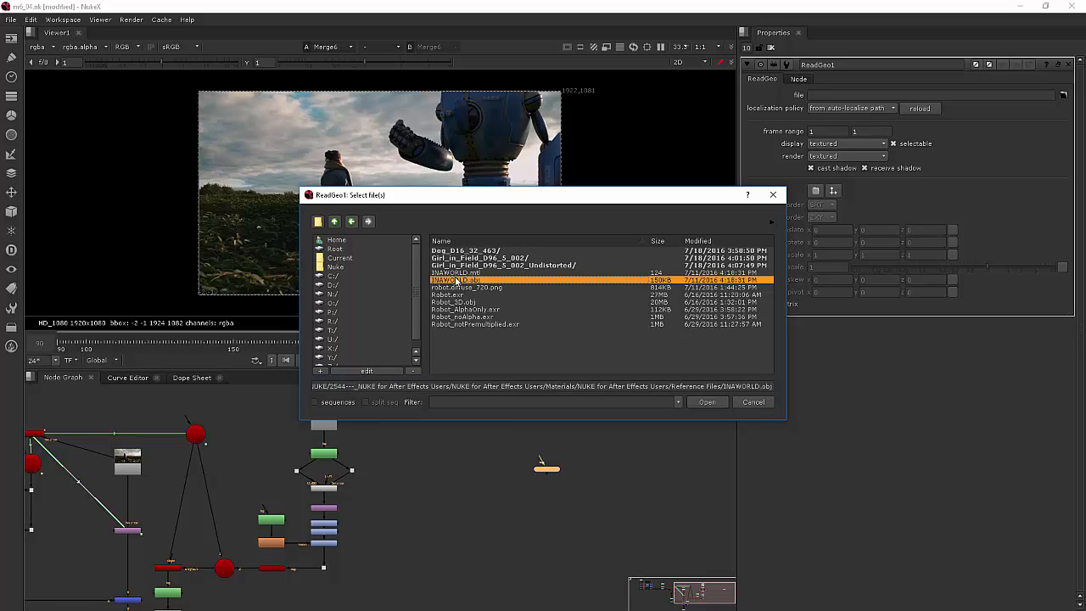
{"action": "left_click", "coordinate": [706, 400]}
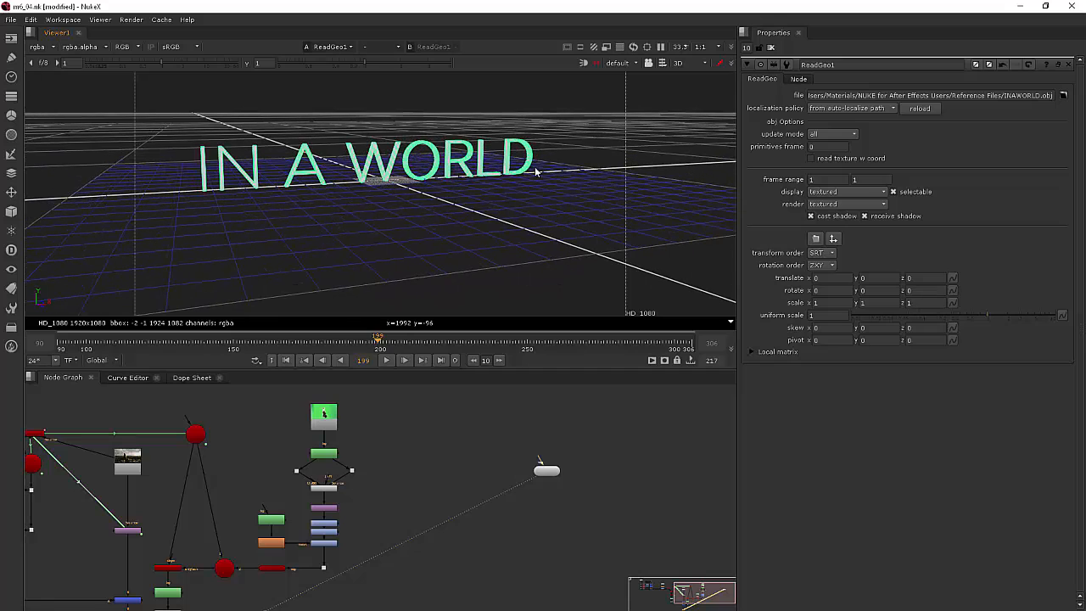
{"action": "mouse_move", "coordinate": [547, 481]}
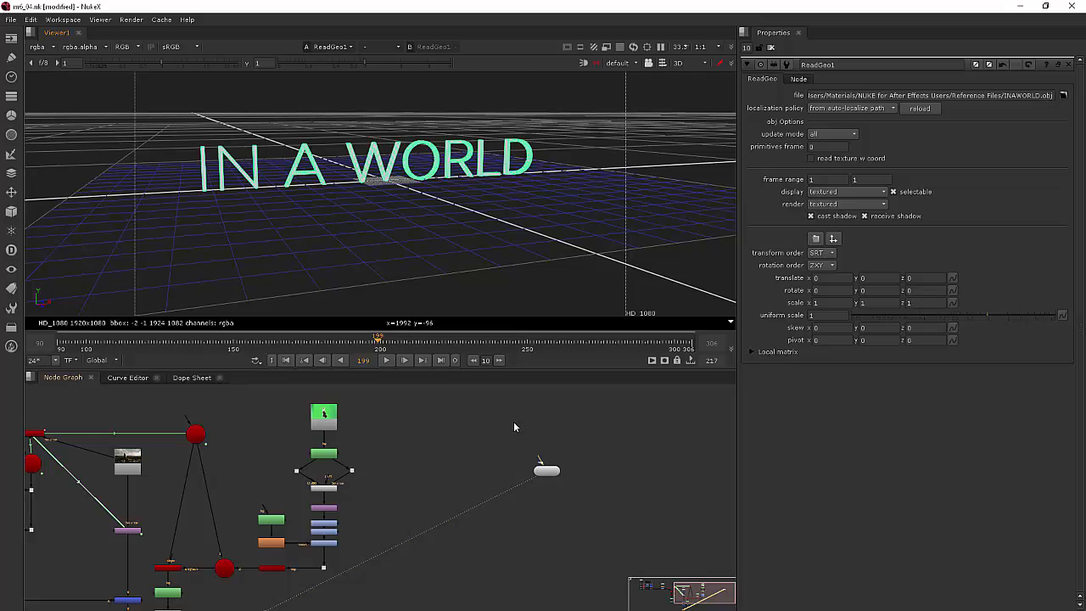
{"action": "mouse_move", "coordinate": [526, 415]}
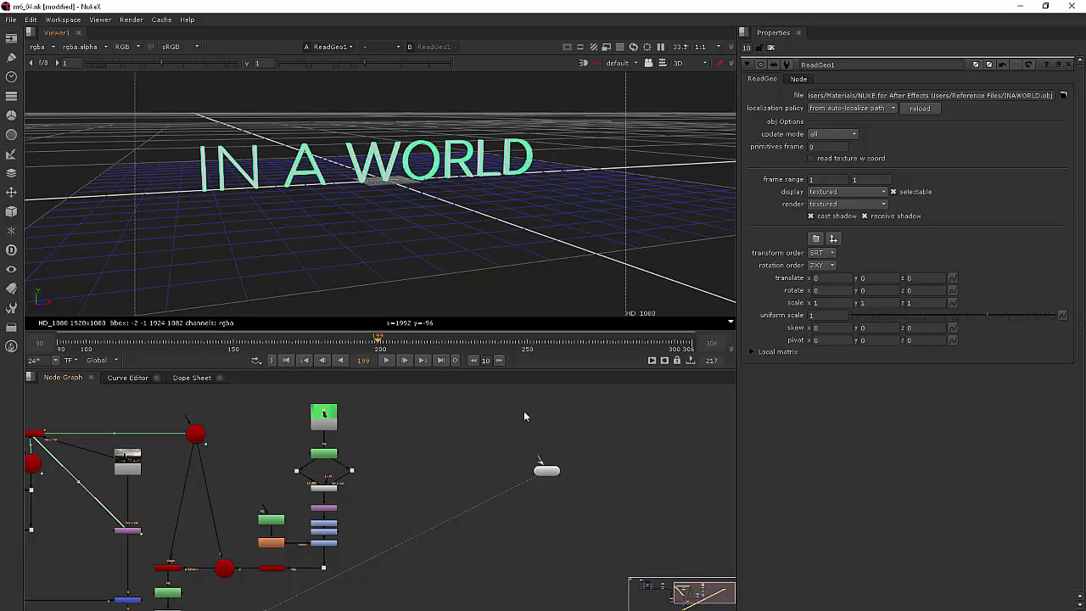
{"action": "mouse_move", "coordinate": [516, 411]}
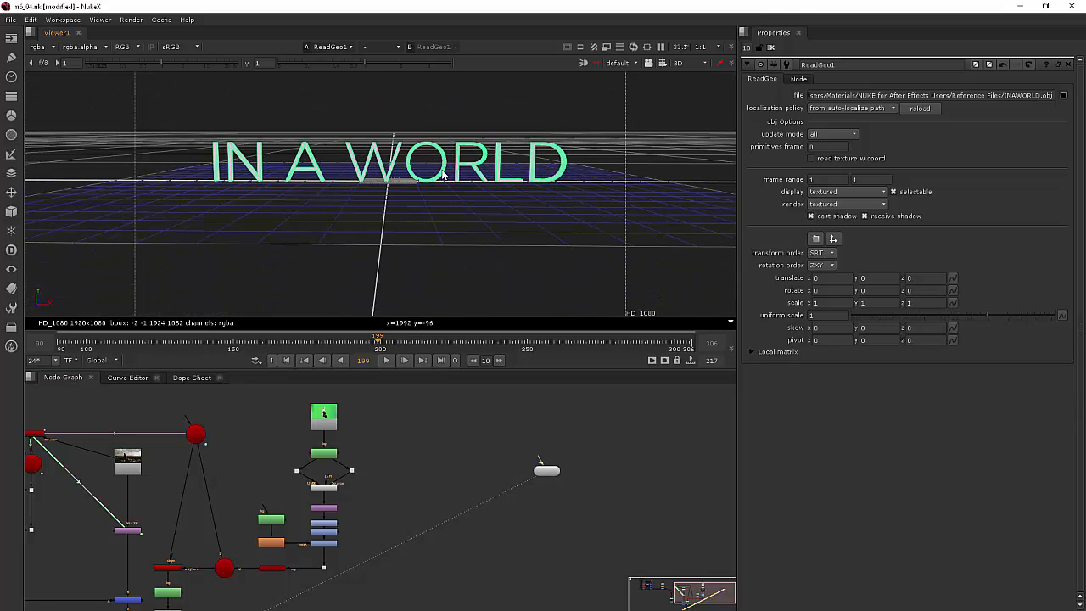
{"action": "mouse_move", "coordinate": [457, 458]}
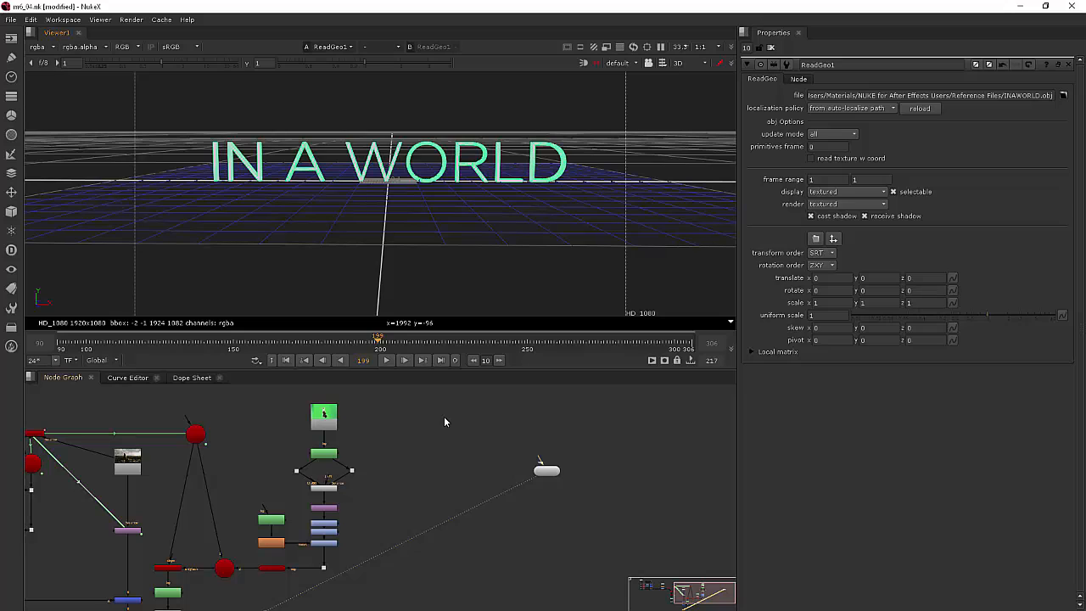
{"action": "mouse_move", "coordinate": [537, 500]}
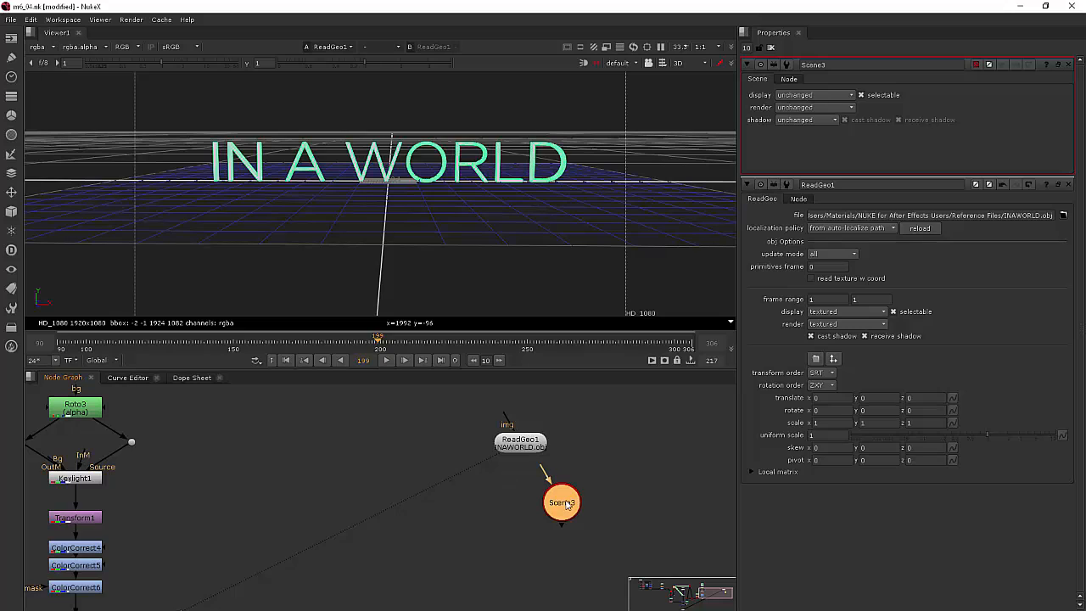
- Connect ReadGeo1 into a Scene node and place a new Camera node beside it
{"action": "left_click_drag", "start_coordinate": [562, 502], "coordinate": [519, 523]}
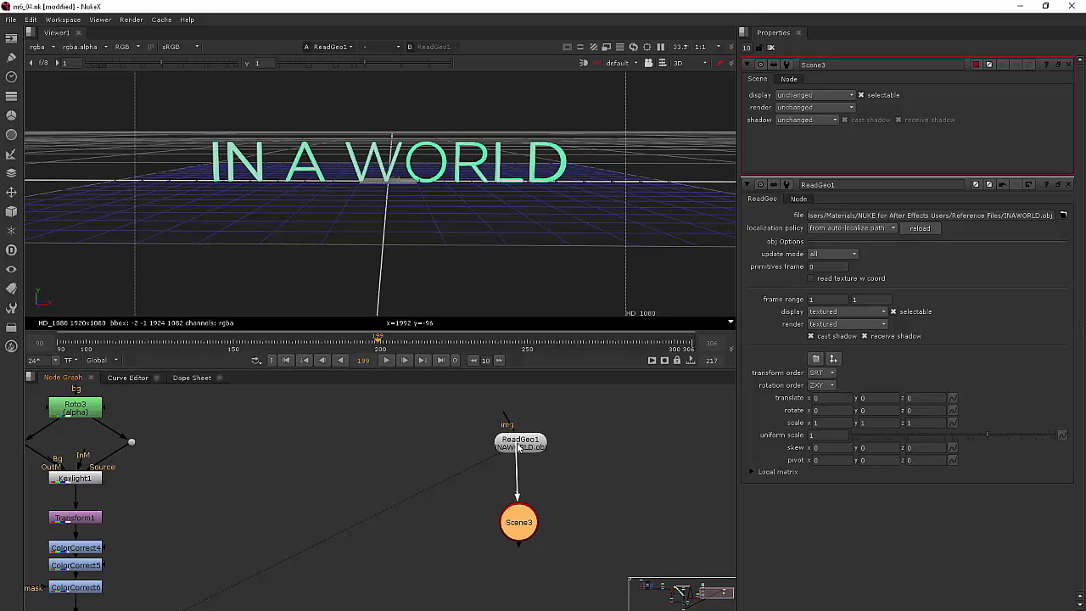
{"action": "left_click", "coordinate": [516, 521]}
{"action": "type", "text": "cam"}
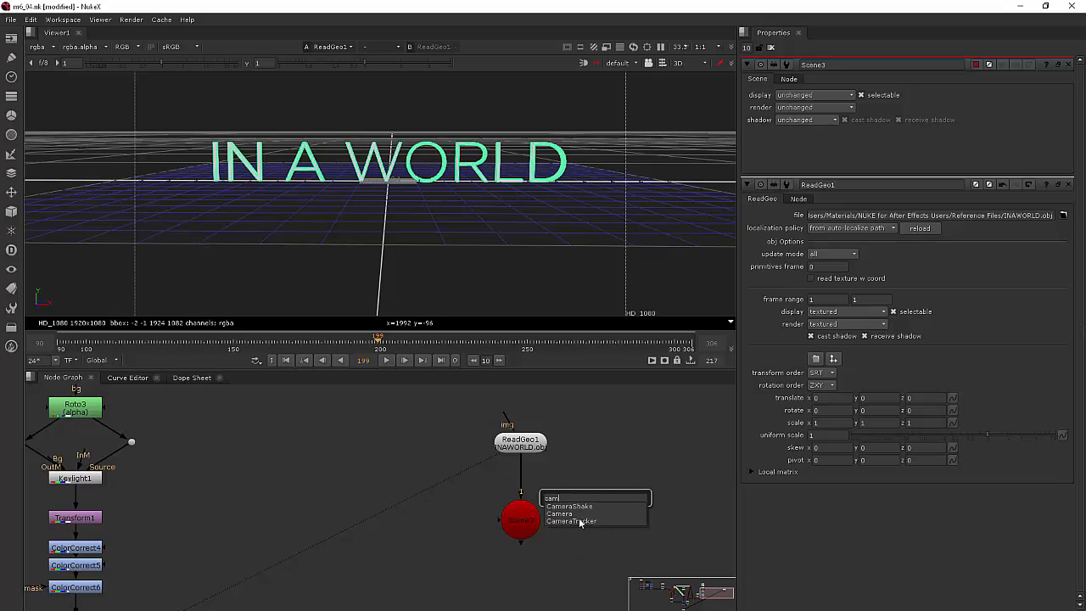
{"action": "left_click", "coordinate": [560, 513]}
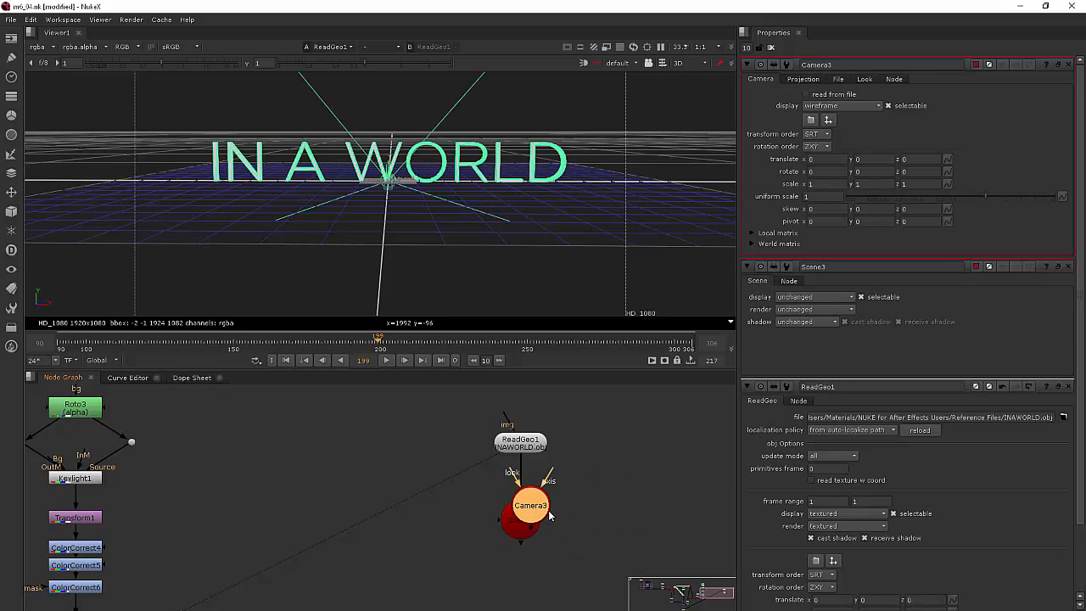
{"action": "left_click_drag", "start_coordinate": [530, 506], "coordinate": [600, 488]}
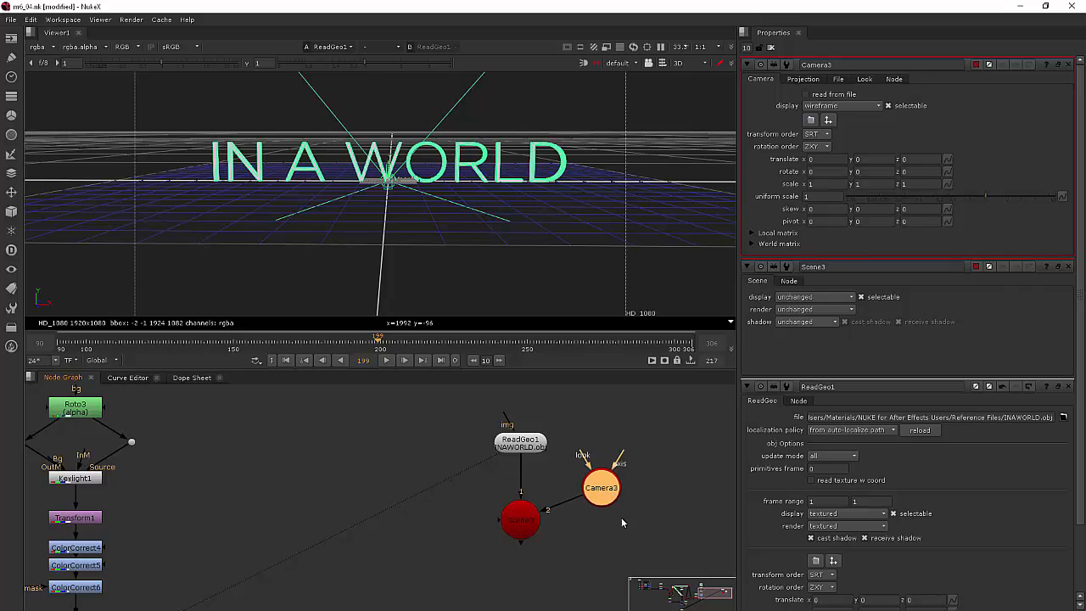
{"action": "mouse_move", "coordinate": [612, 530]}
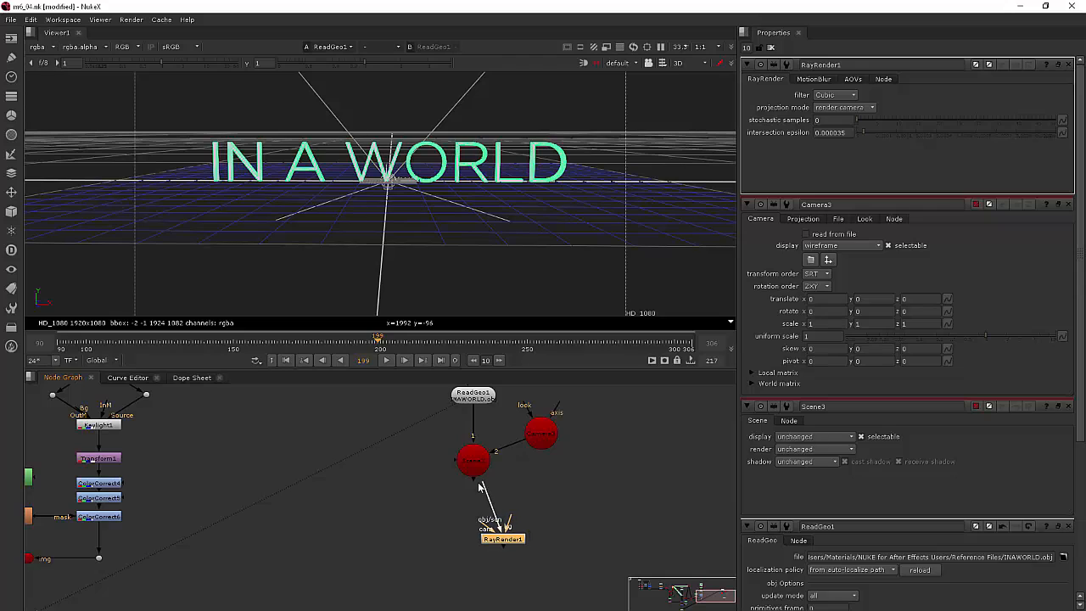
- Feed Camera1 into the RayRender and plug a new Constant into its bg input
{"action": "left_click_drag", "start_coordinate": [503, 538], "coordinate": [472, 545]}
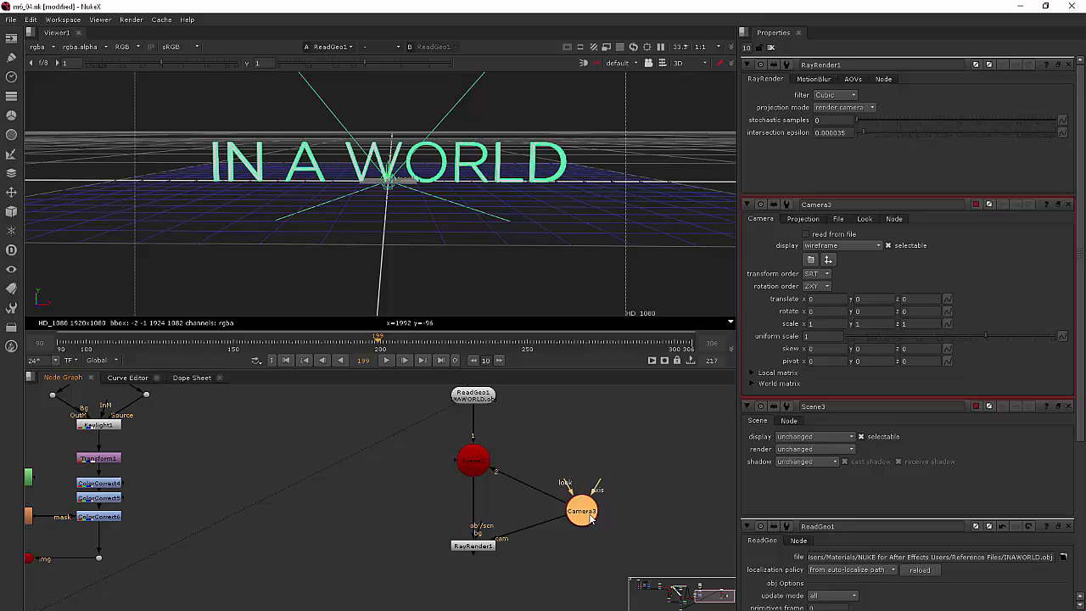
{"action": "left_click_drag", "start_coordinate": [581, 509], "coordinate": [415, 512]}
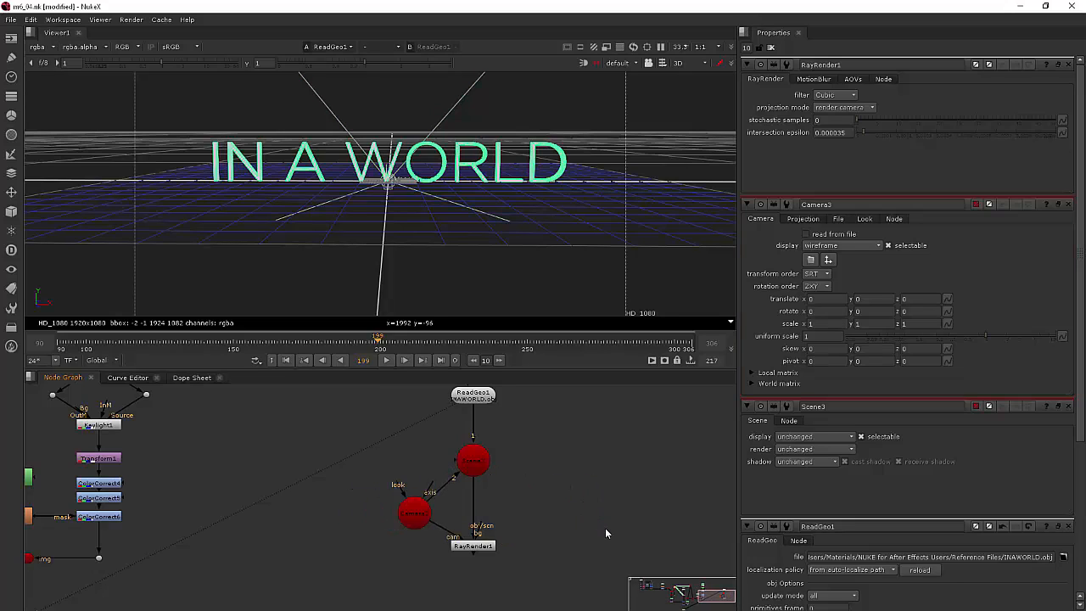
{"action": "type", "text": "con"}
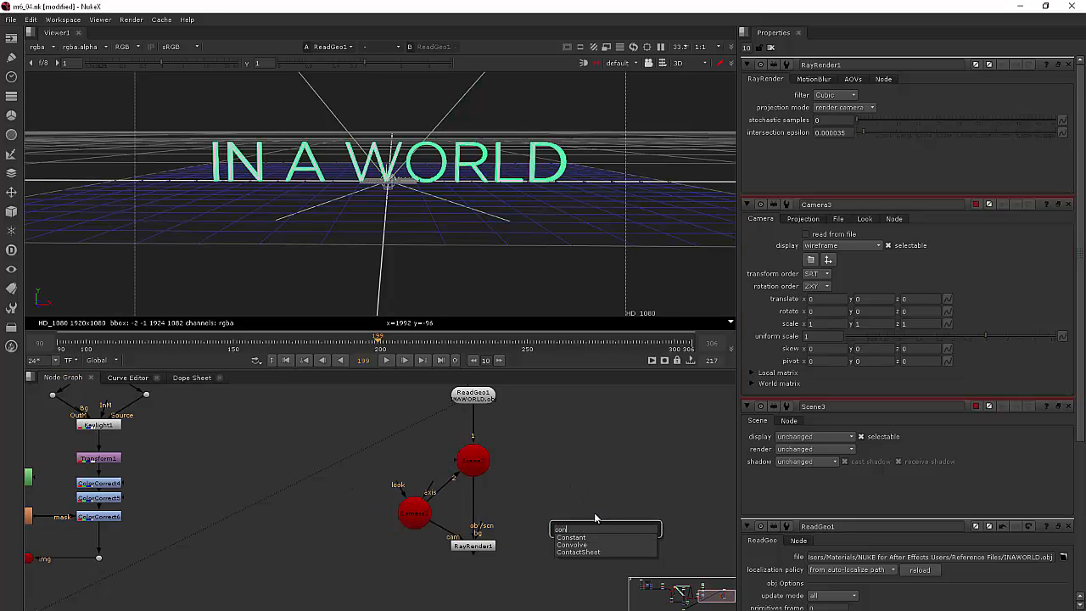
{"action": "left_click", "coordinate": [569, 537]}
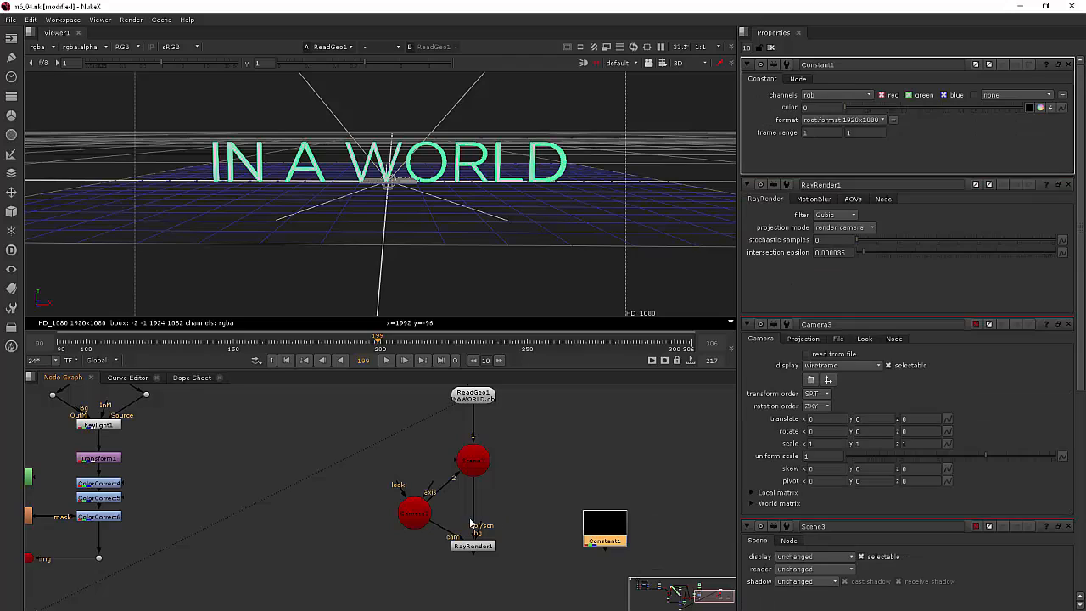
{"action": "left_click_drag", "start_coordinate": [605, 526], "coordinate": [571, 547]}
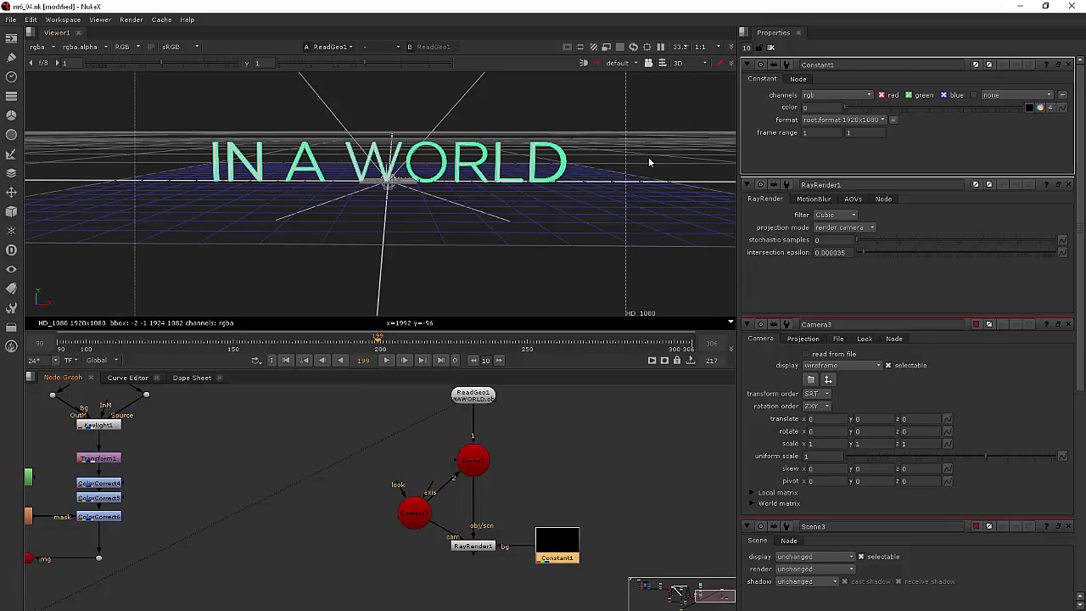
{"action": "mouse_move", "coordinate": [683, 66]}
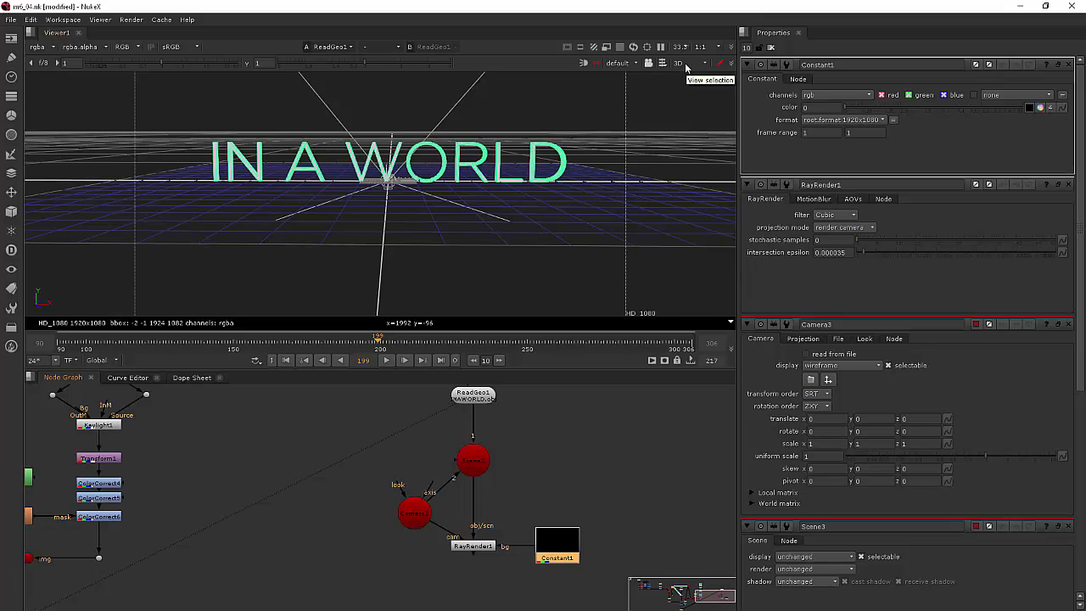
{"action": "mouse_move", "coordinate": [426, 61]}
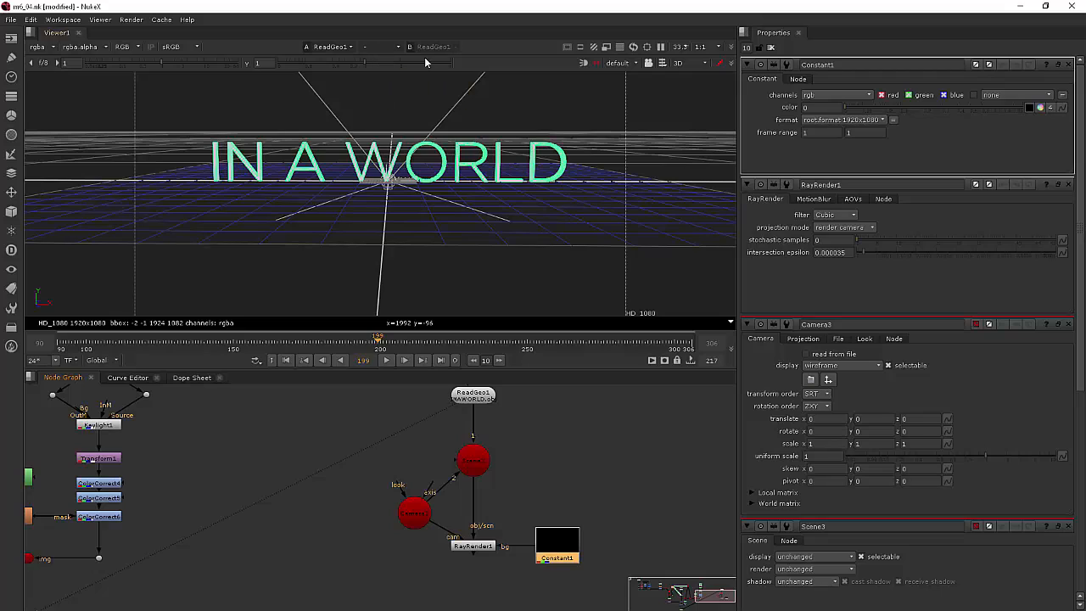
{"action": "mouse_move", "coordinate": [397, 65]}
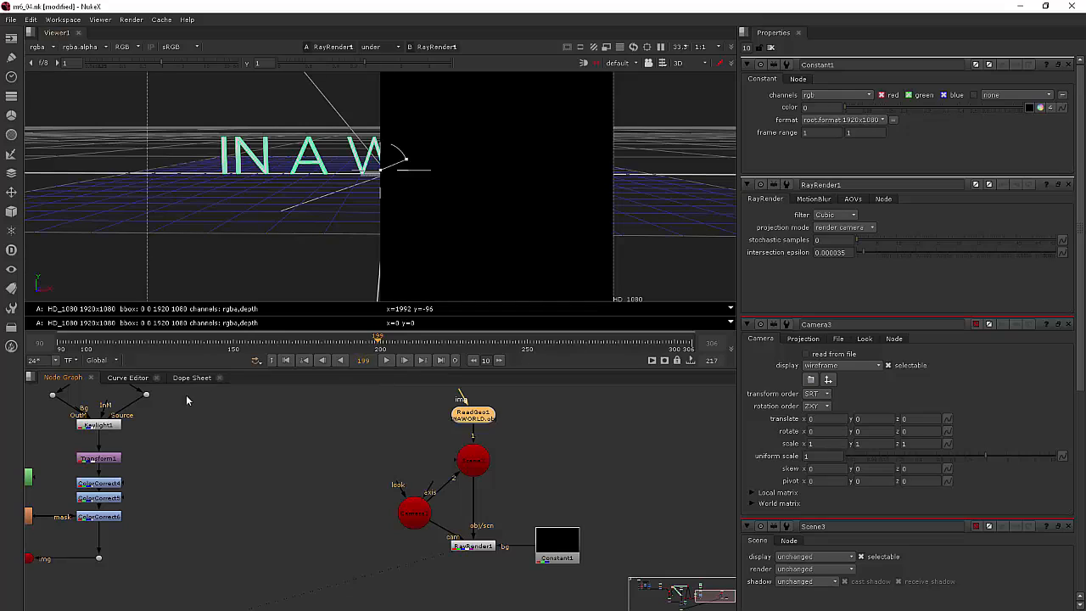
{"action": "mouse_move", "coordinate": [231, 287]}
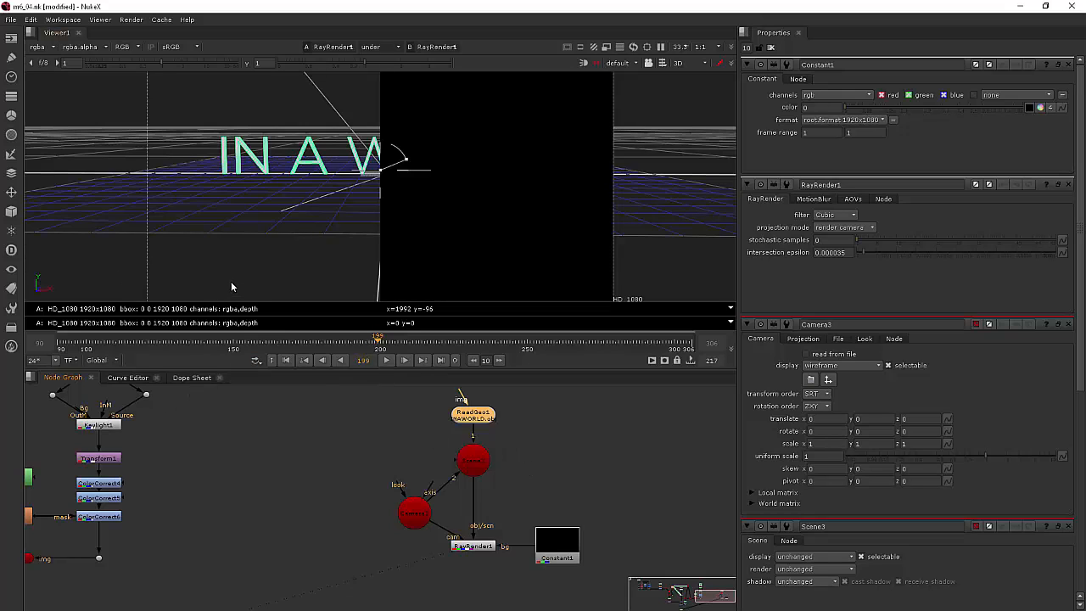
{"action": "mouse_move", "coordinate": [166, 230]}
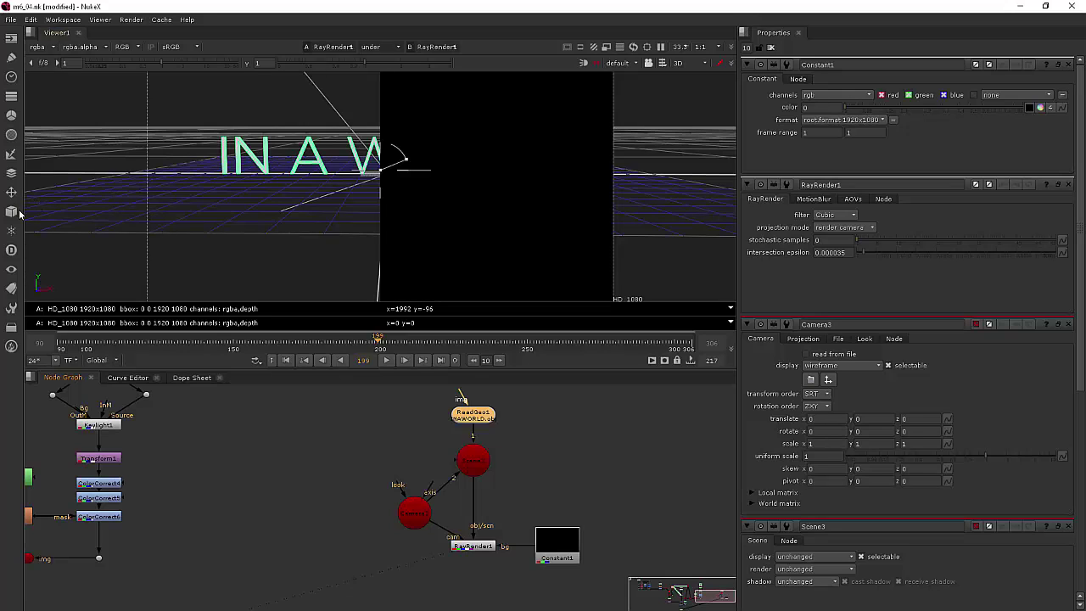
- Create a RenderMan Reflection shader node from the 3D toolbar's Shader menu
{"action": "left_click", "coordinate": [10, 210]}
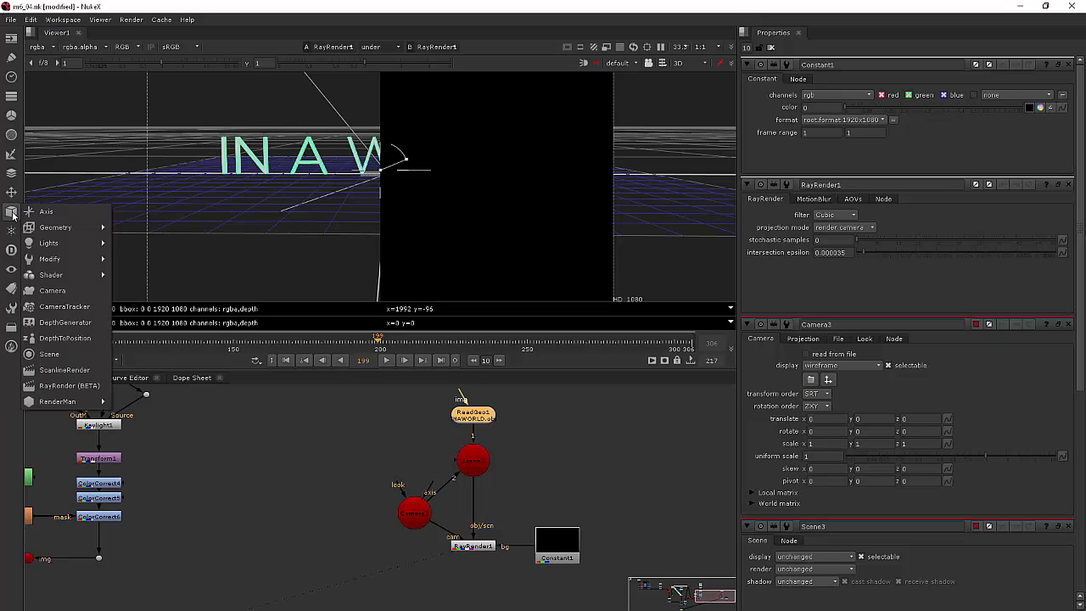
{"action": "left_click", "coordinate": [51, 275]}
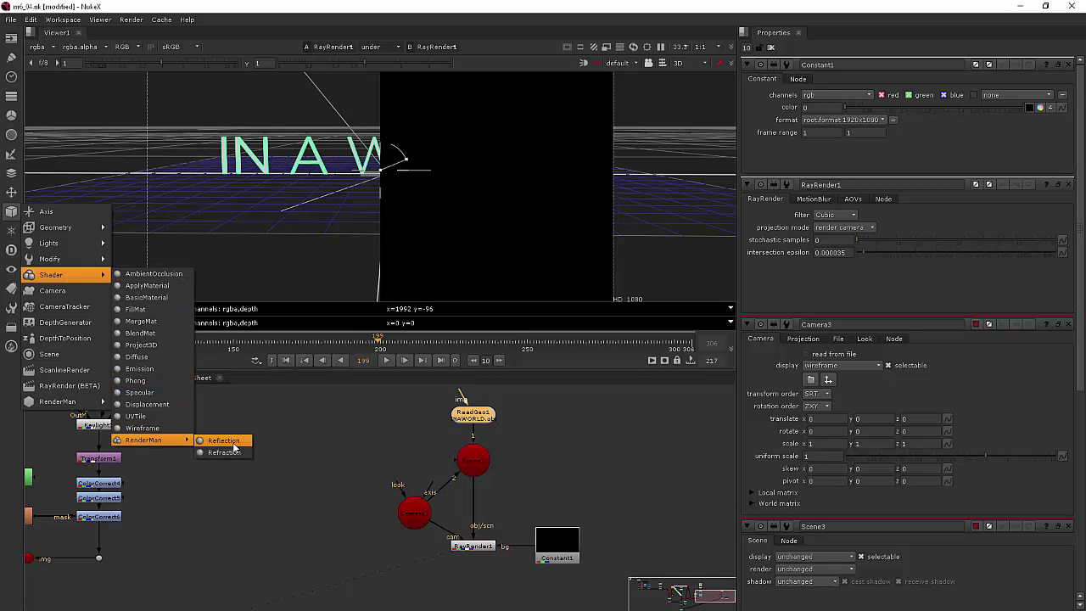
{"action": "left_click", "coordinate": [222, 441]}
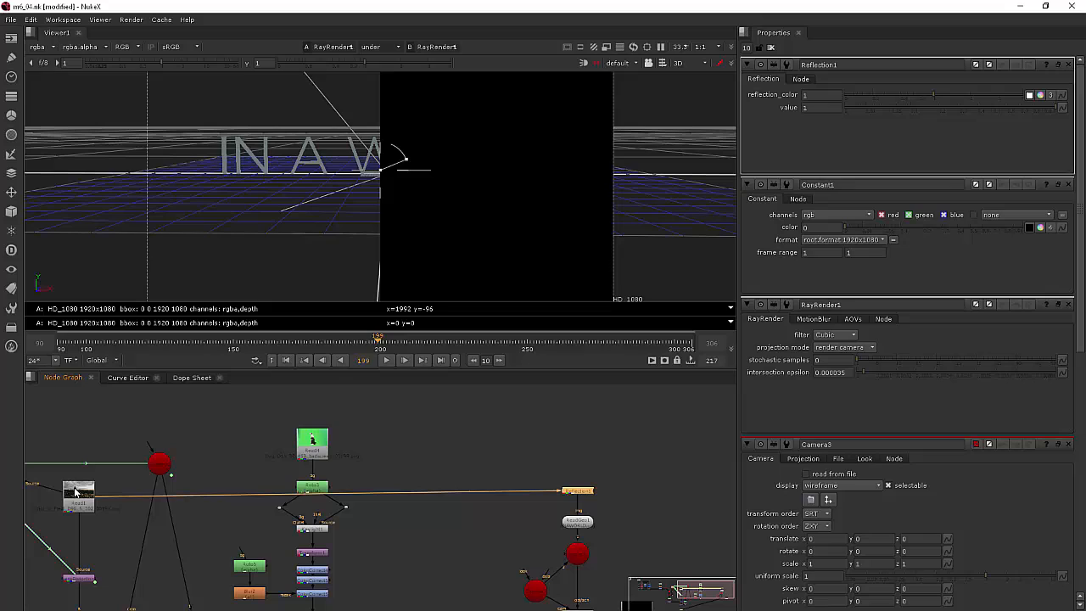
{"action": "mouse_move", "coordinate": [550, 516]}
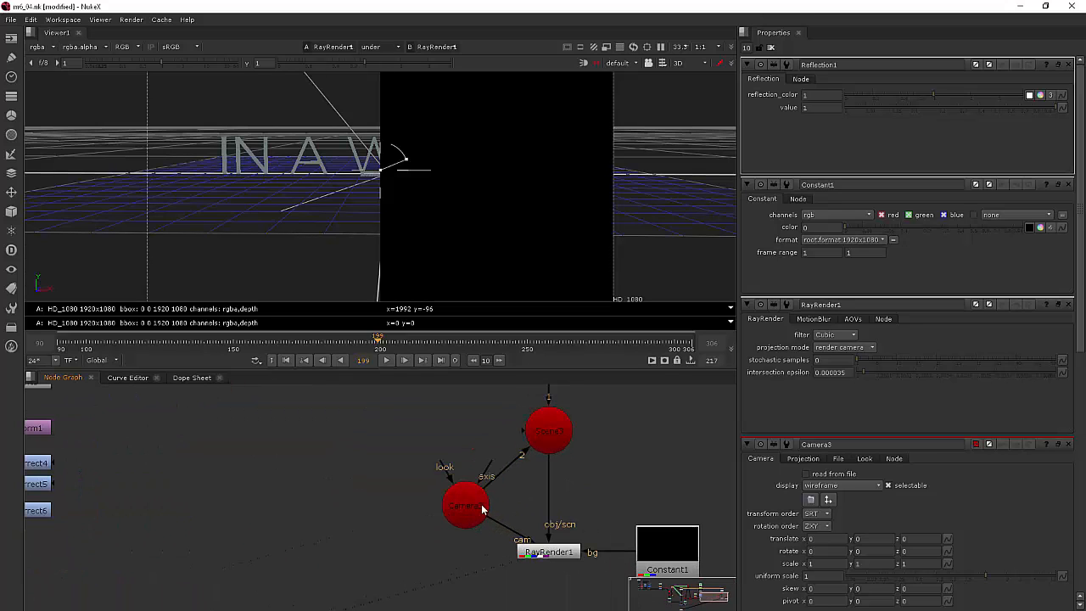
- Select the camera to reframe it and view the rendered 2D image of the text
{"action": "left_click", "coordinate": [465, 505]}
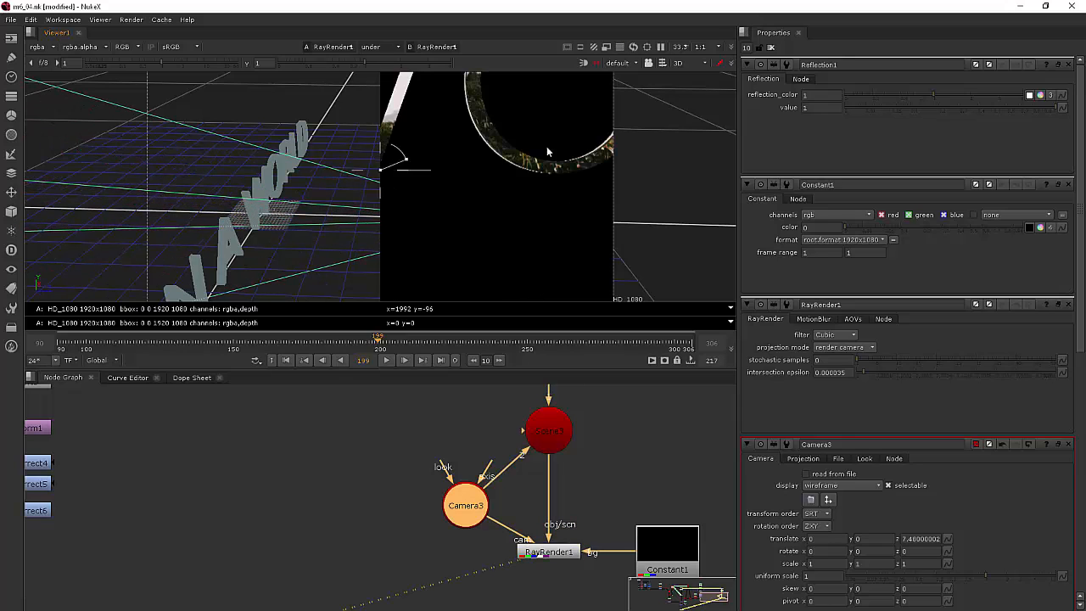
{"action": "mouse_move", "coordinate": [503, 140]}
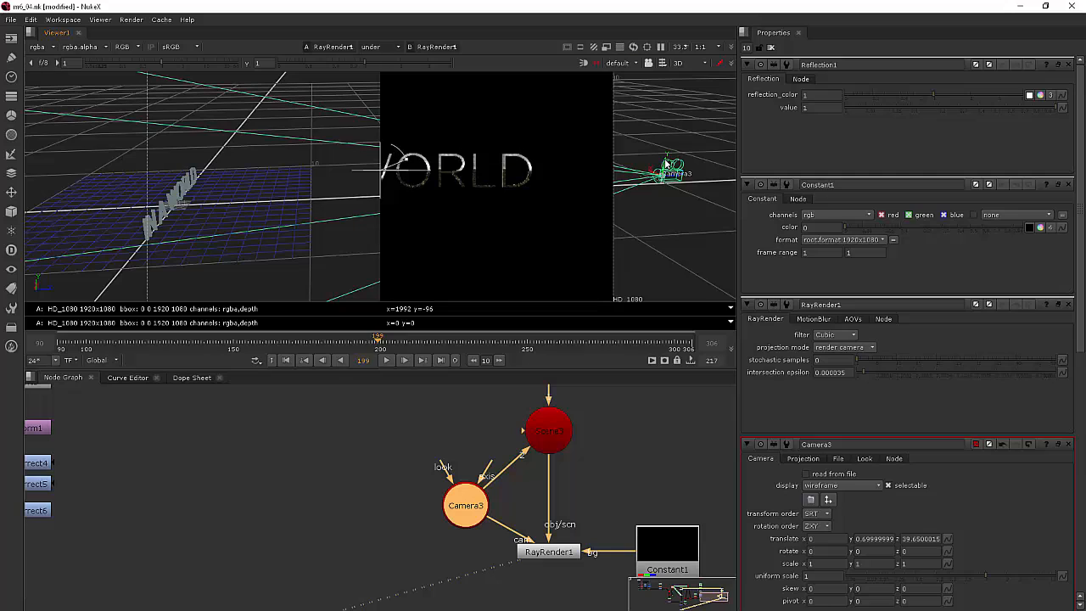
{"action": "left_click", "coordinate": [685, 64]}
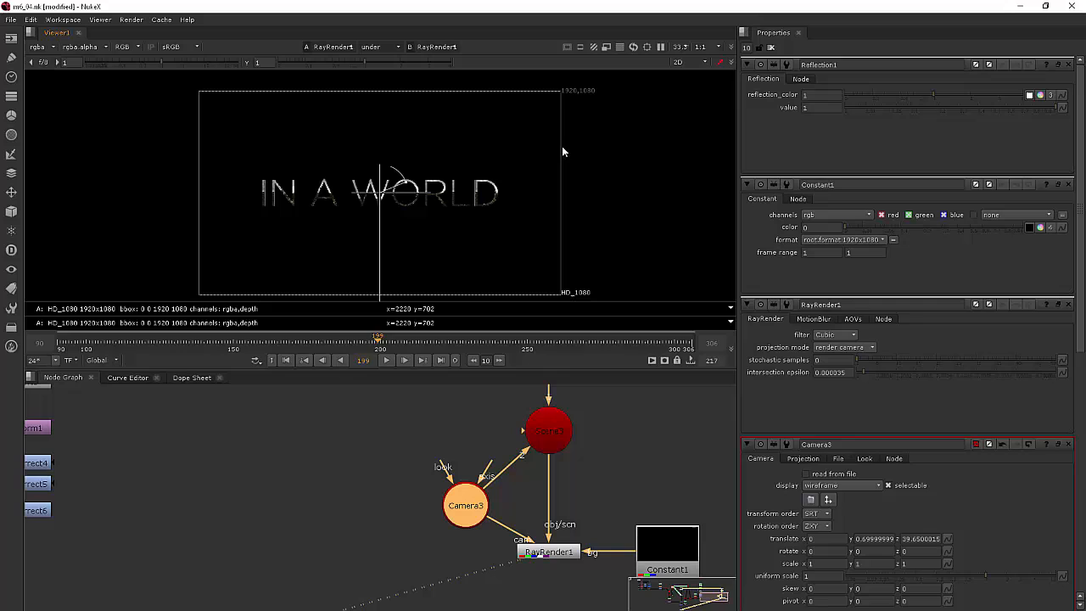
{"action": "mouse_move", "coordinate": [717, 258]}
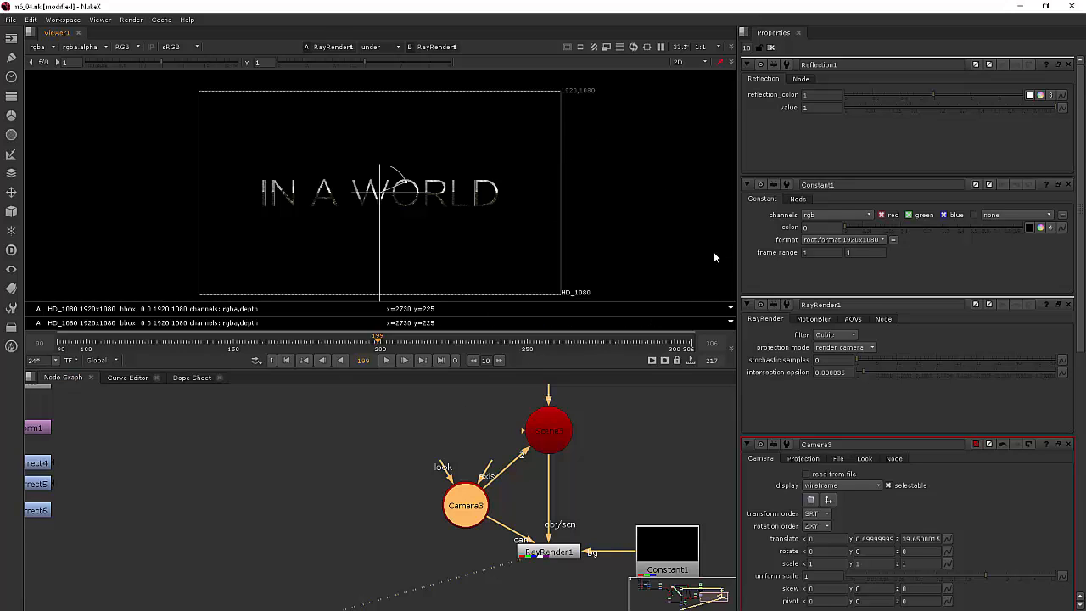
{"action": "mouse_move", "coordinate": [713, 268]}
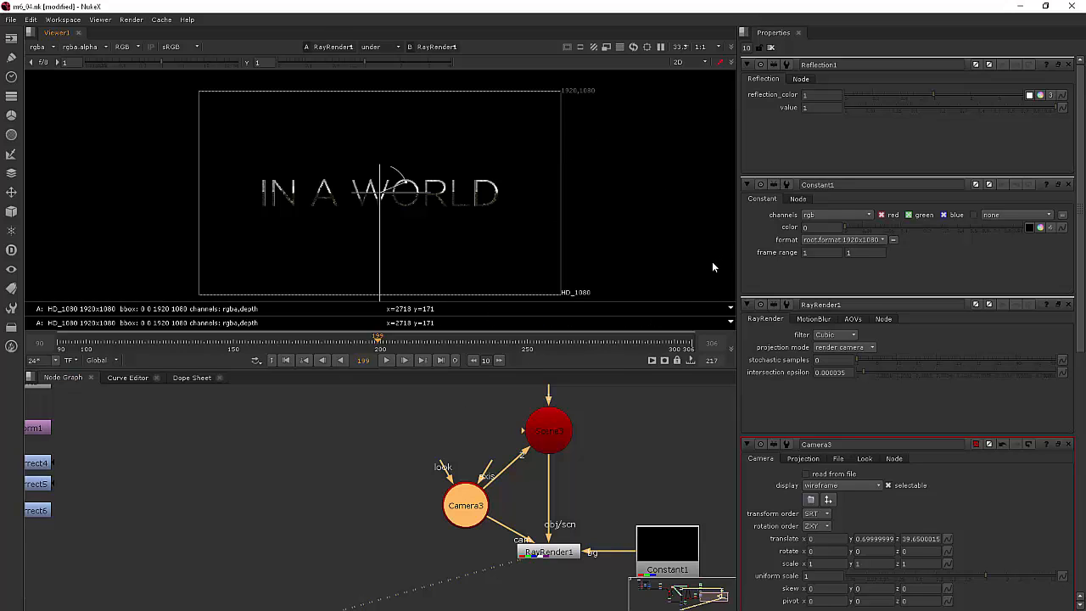
{"action": "mouse_move", "coordinate": [648, 182]}
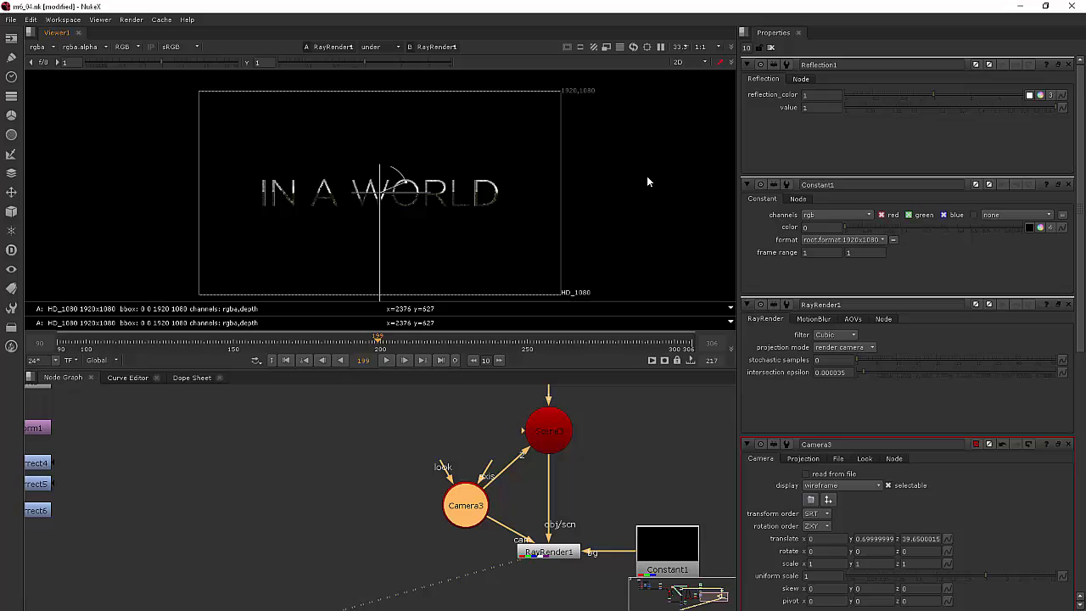
{"action": "mouse_move", "coordinate": [653, 181]}
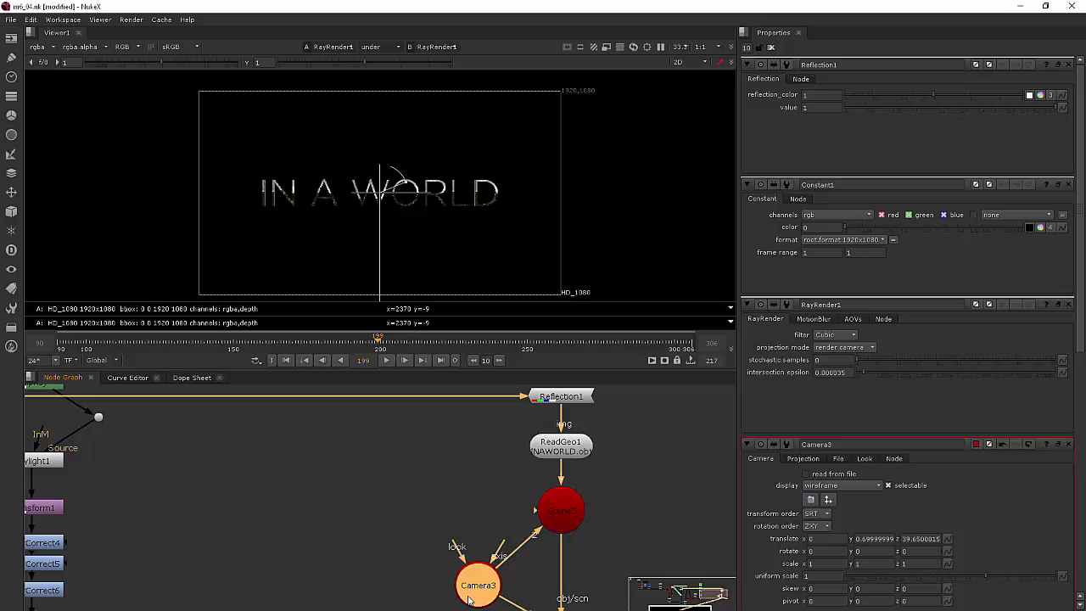
{"action": "mouse_move", "coordinate": [465, 470]}
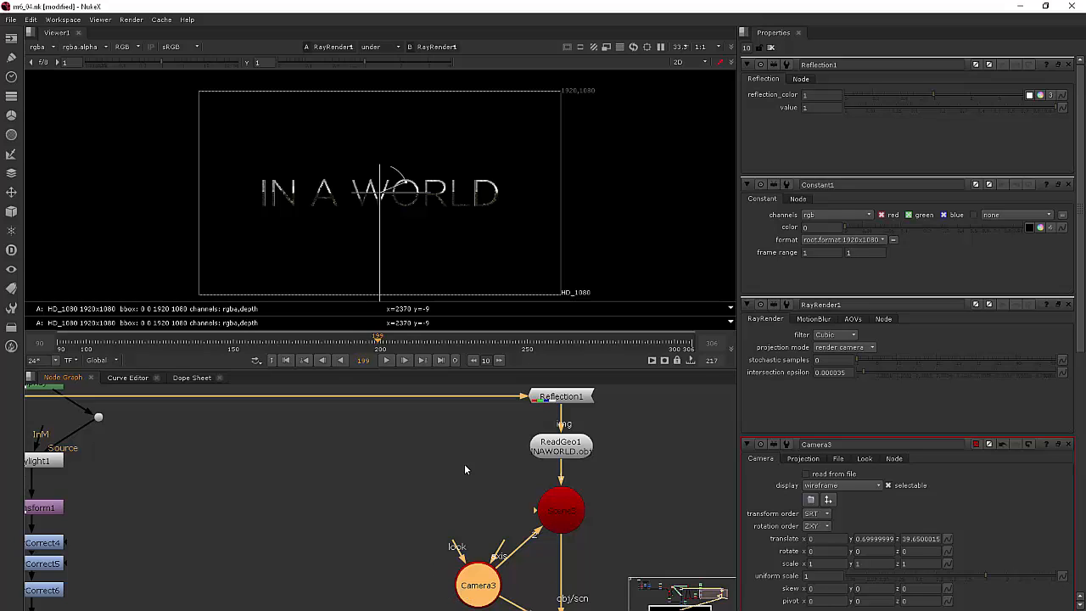
{"action": "mouse_move", "coordinate": [513, 493]}
{"action": "type", "text": "l"}
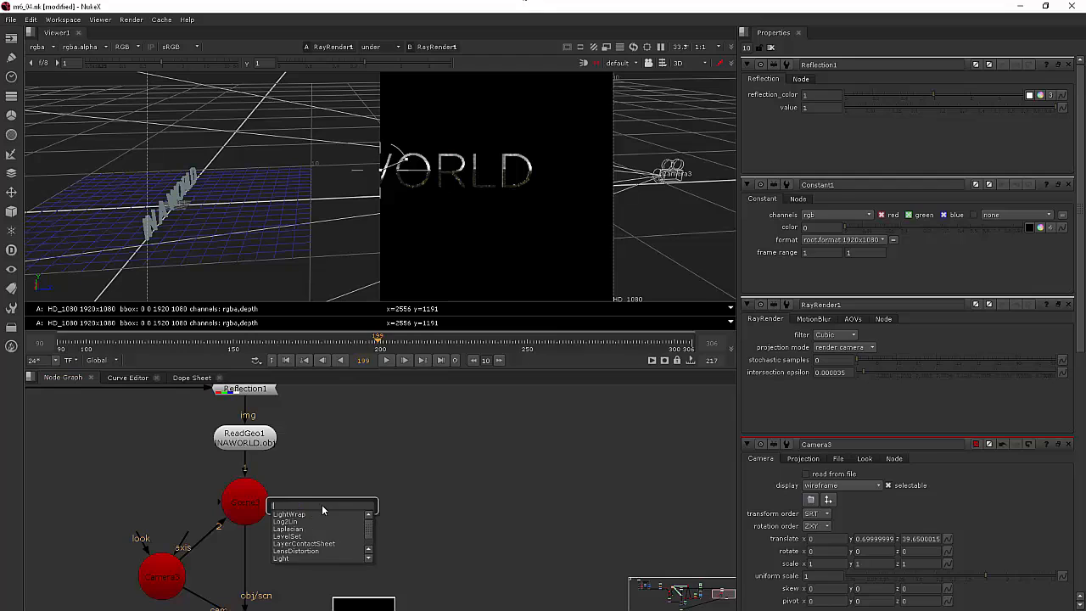
- Add a Light node to the scene and move it up near the IN A WORLD text
{"action": "left_click", "coordinate": [296, 524]}
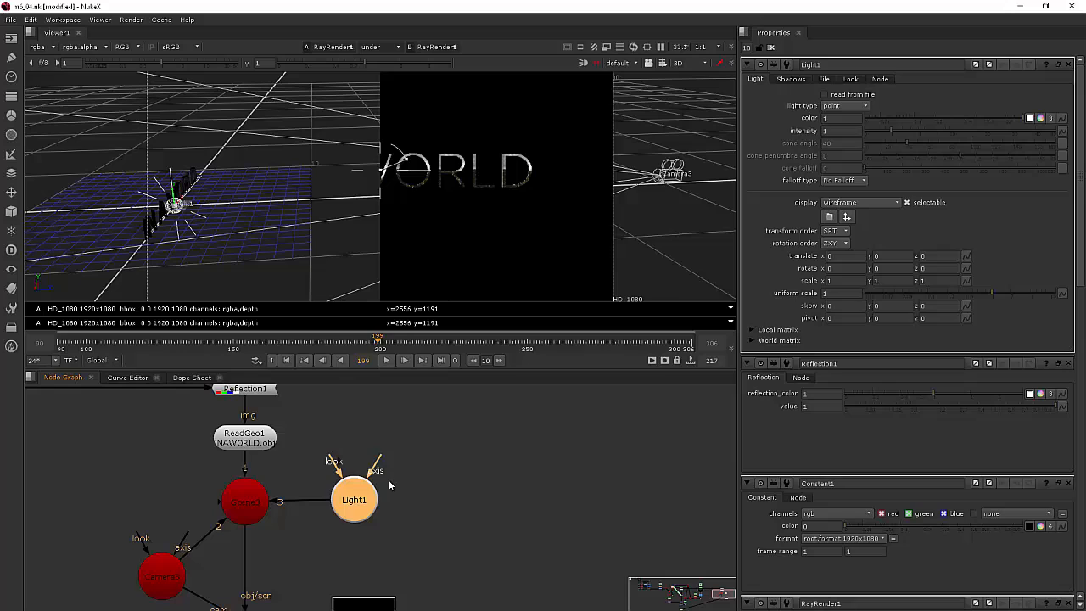
{"action": "left_click_drag", "start_coordinate": [353, 499], "coordinate": [350, 502]}
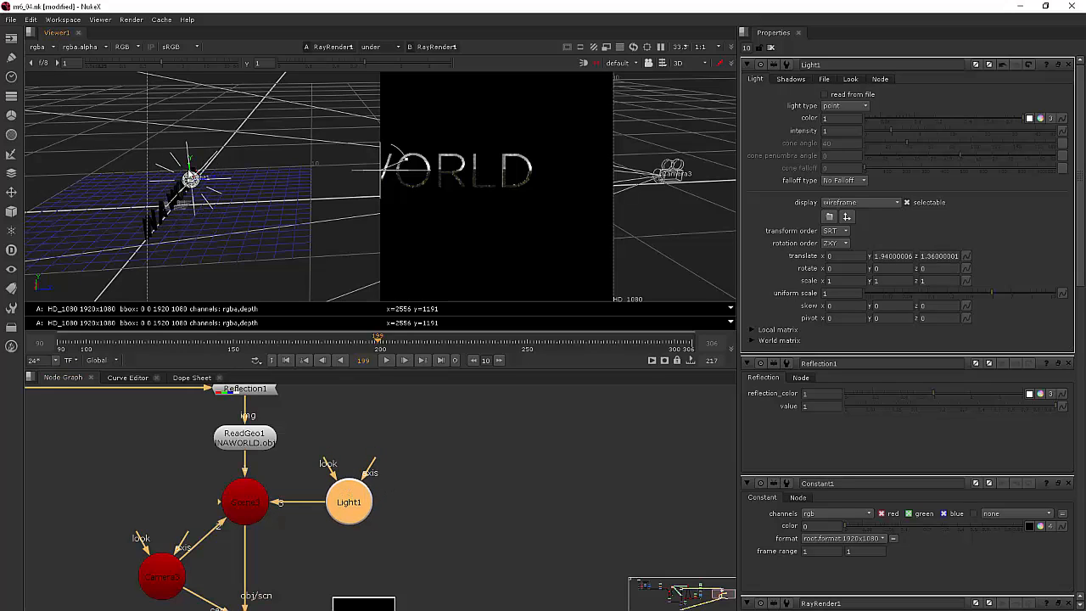
{"action": "left_click_drag", "start_coordinate": [190, 178], "coordinate": [211, 177]}
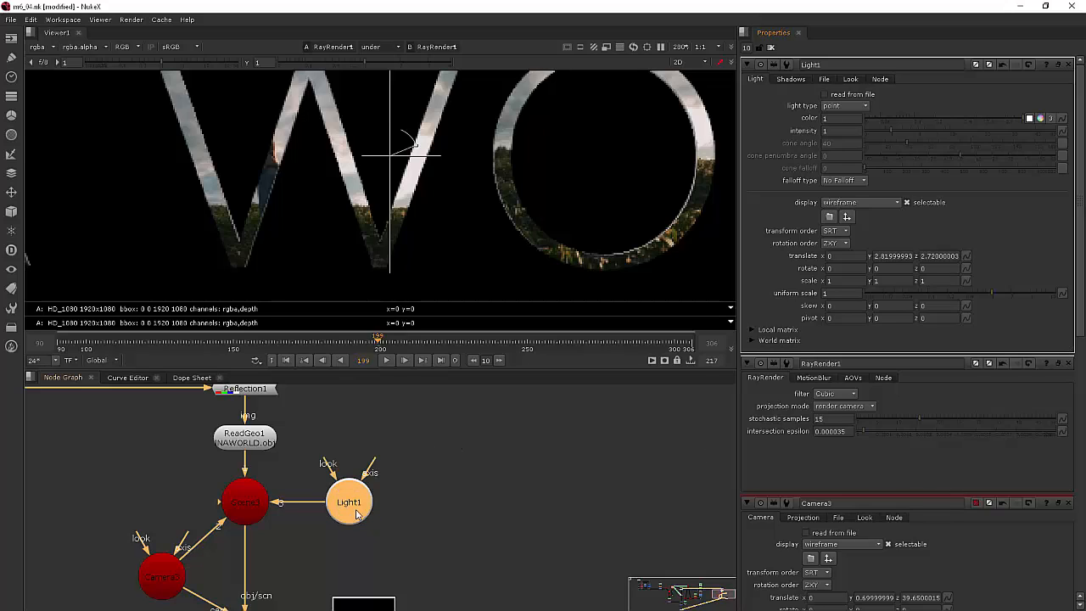
{"action": "left_click", "coordinate": [350, 502]}
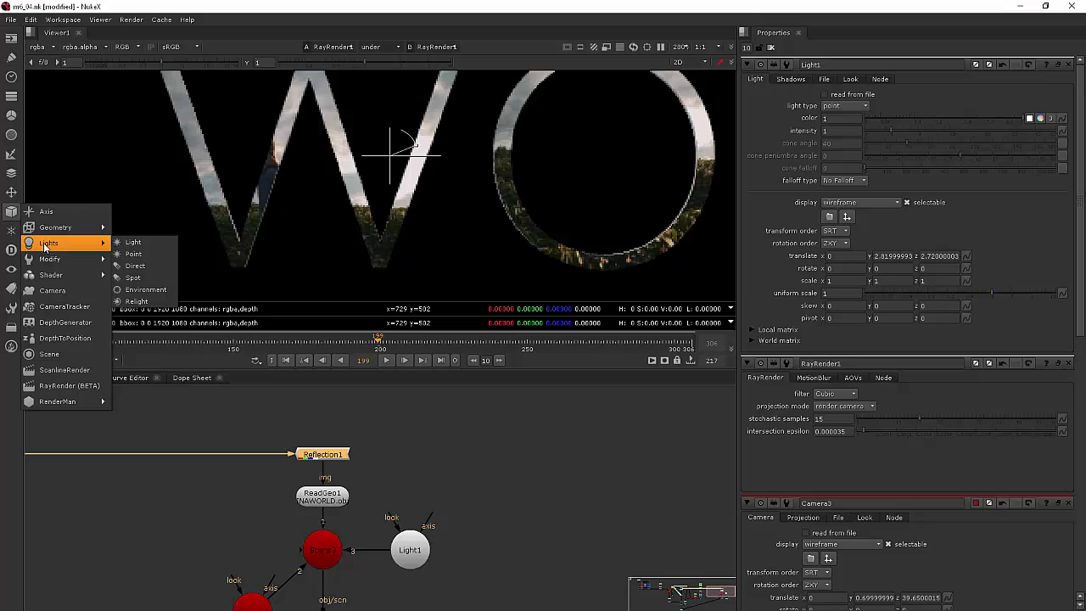
- Insert a Phong shader above ReadGeo1 and lower Light1's intensity
{"action": "left_click", "coordinate": [51, 275]}
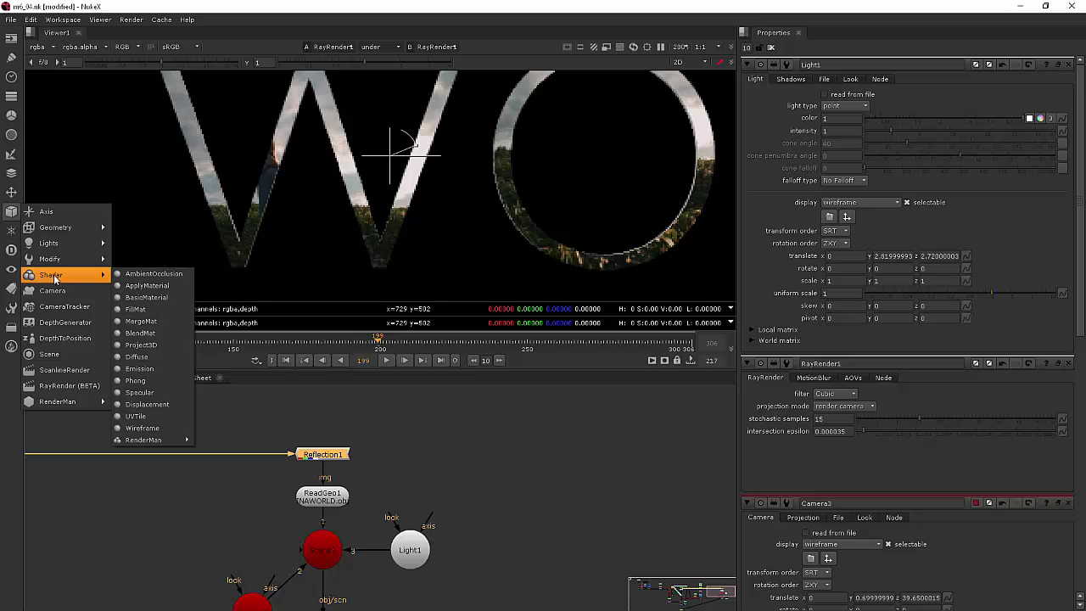
{"action": "left_click", "coordinate": [136, 380]}
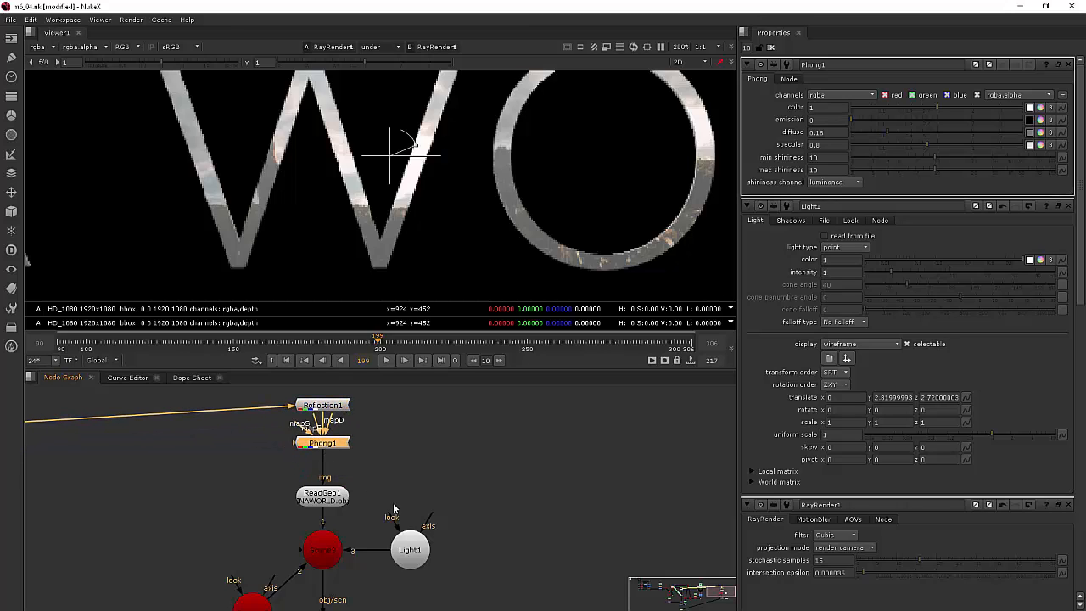
{"action": "mouse_move", "coordinate": [440, 185]}
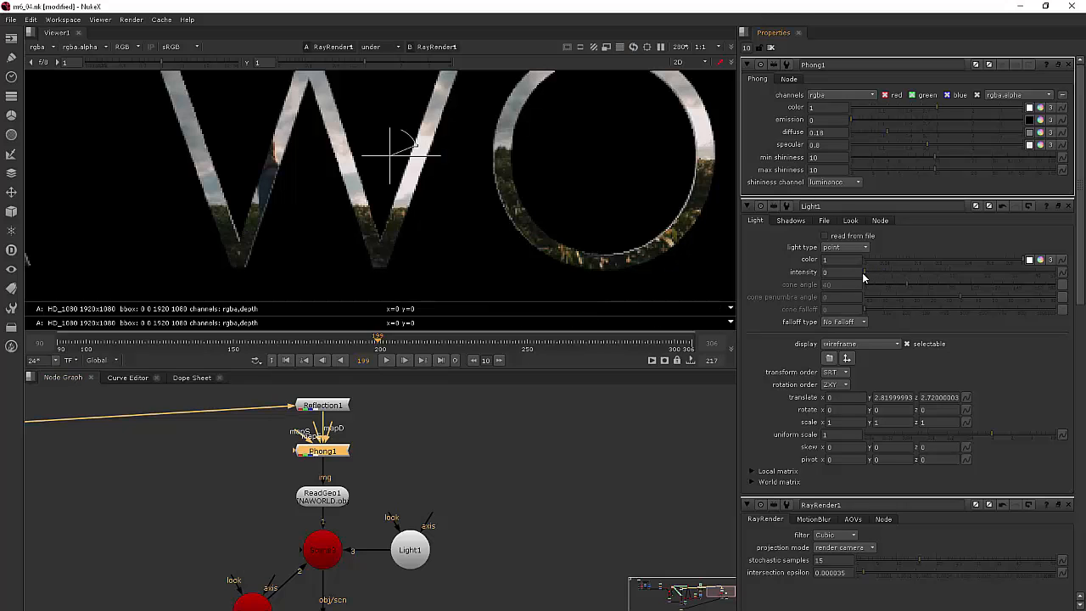
{"action": "left_click_drag", "start_coordinate": [863, 272], "coordinate": [893, 272]}
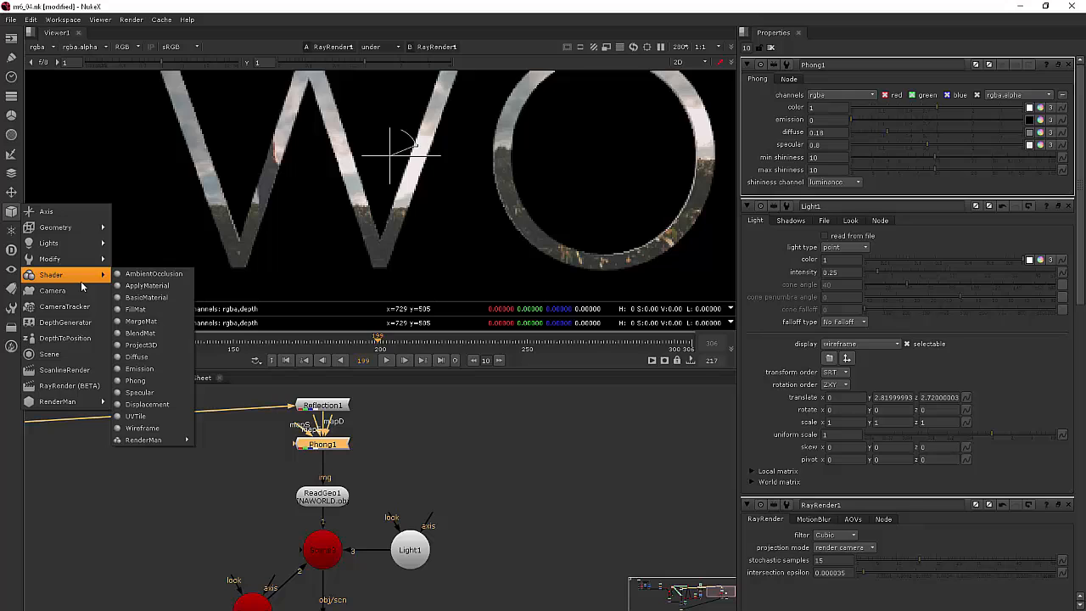
{"action": "mouse_move", "coordinate": [153, 273]}
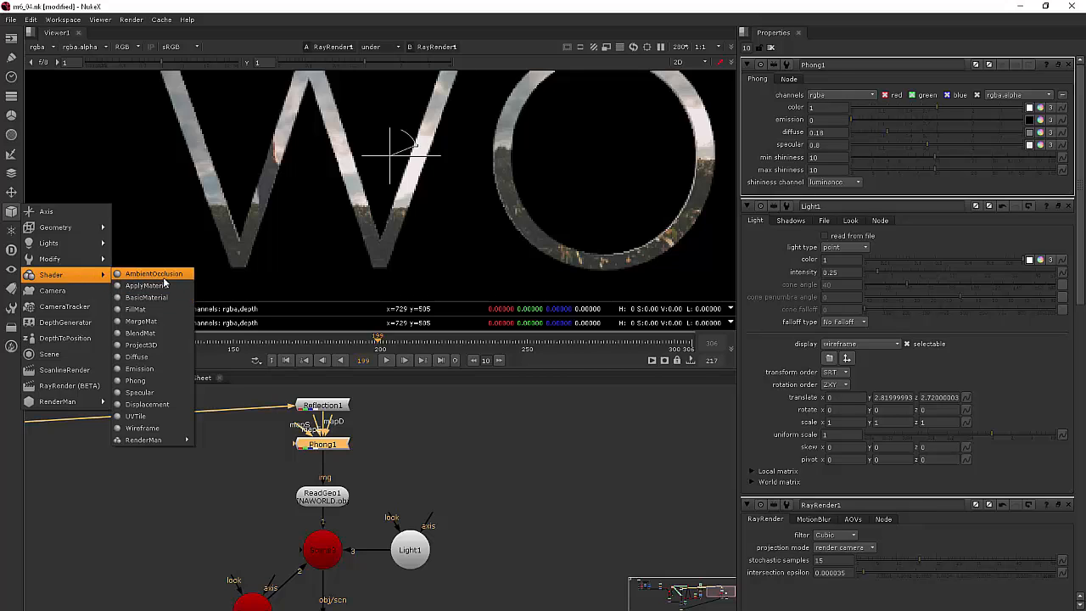
- Insert an AmbientOcclusion shader under Phong1 in the text's shader chain
{"action": "left_click", "coordinate": [152, 273]}
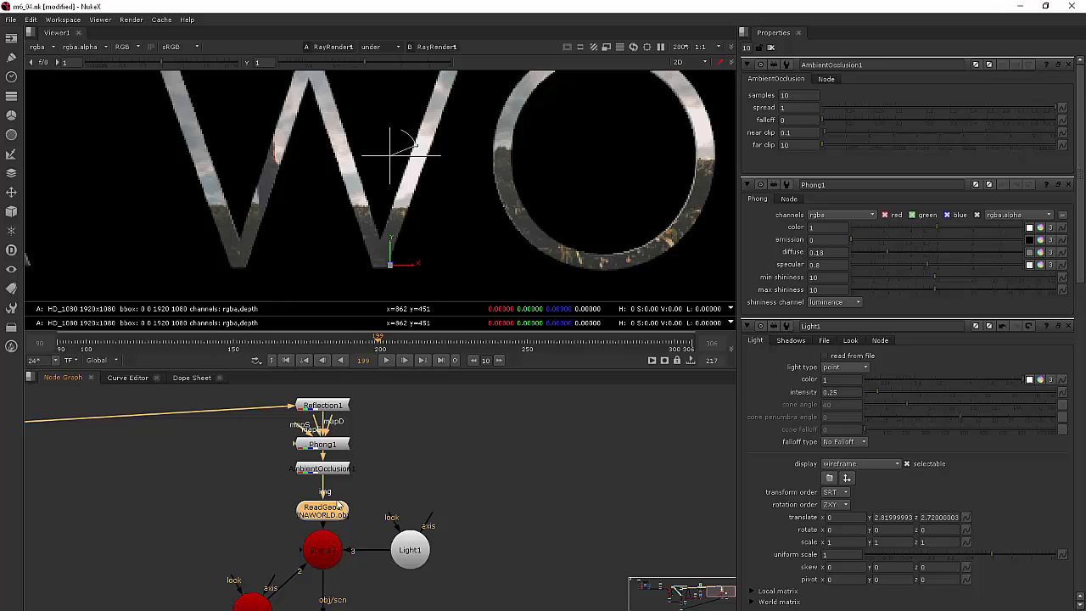
{"action": "mouse_move", "coordinate": [492, 292]}
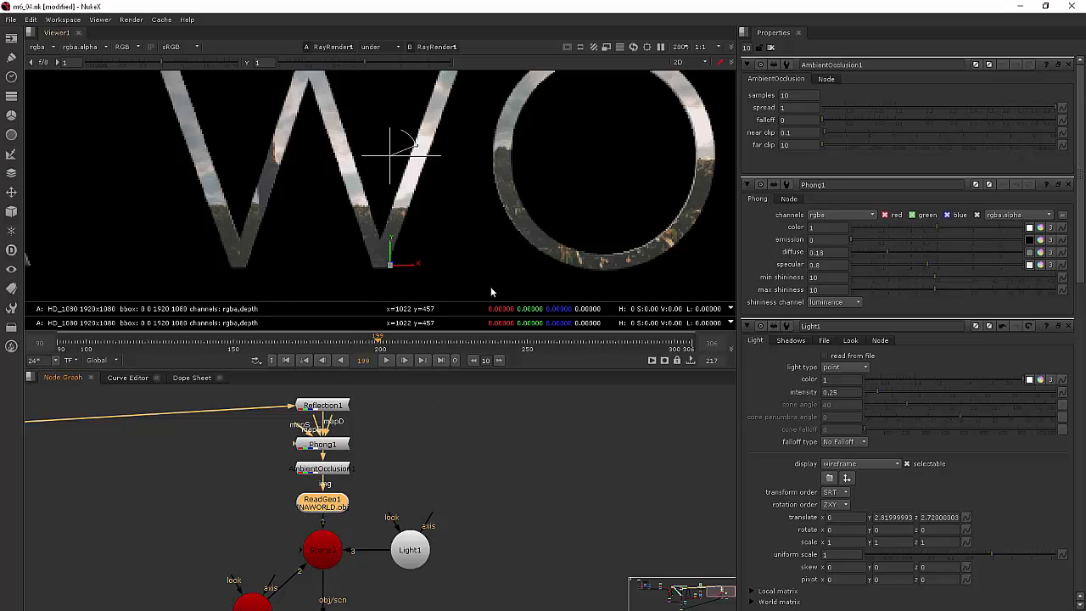
{"action": "mouse_move", "coordinate": [544, 185]}
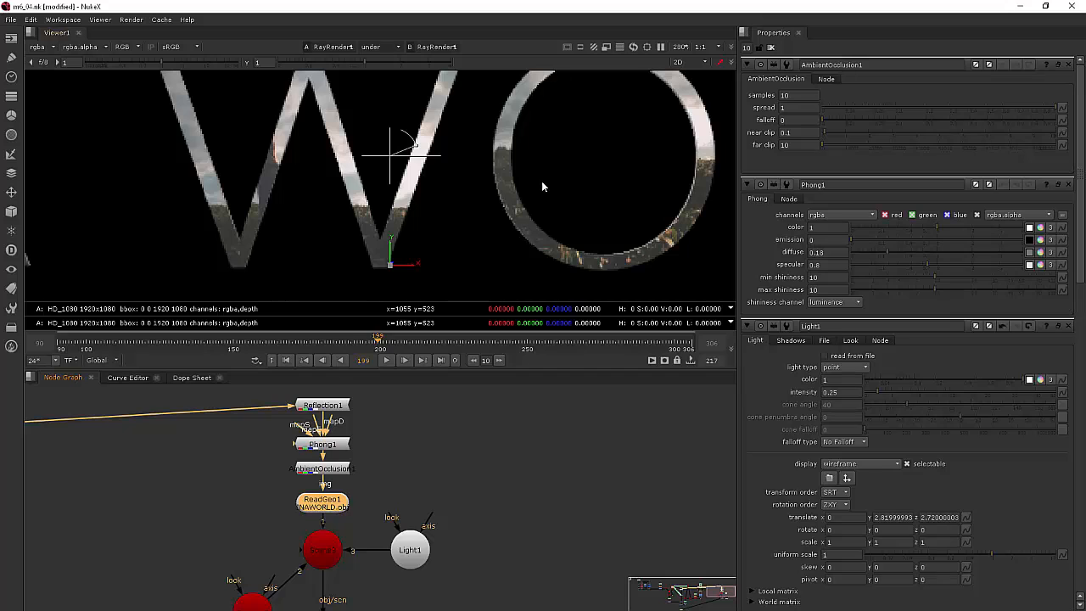
{"action": "mouse_move", "coordinate": [451, 83]}
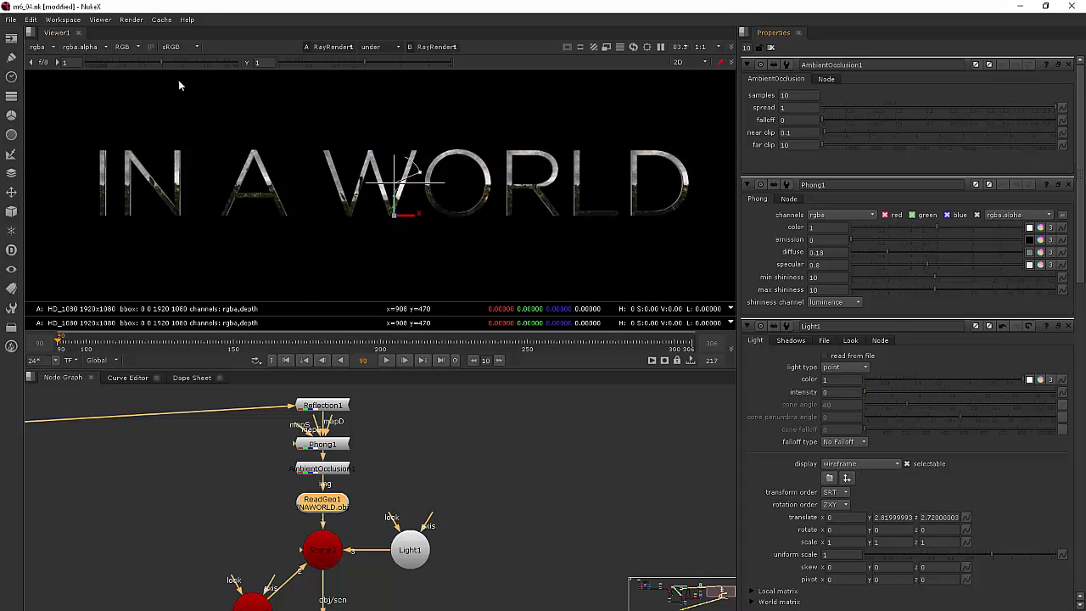
{"action": "mouse_move", "coordinate": [671, 175]}
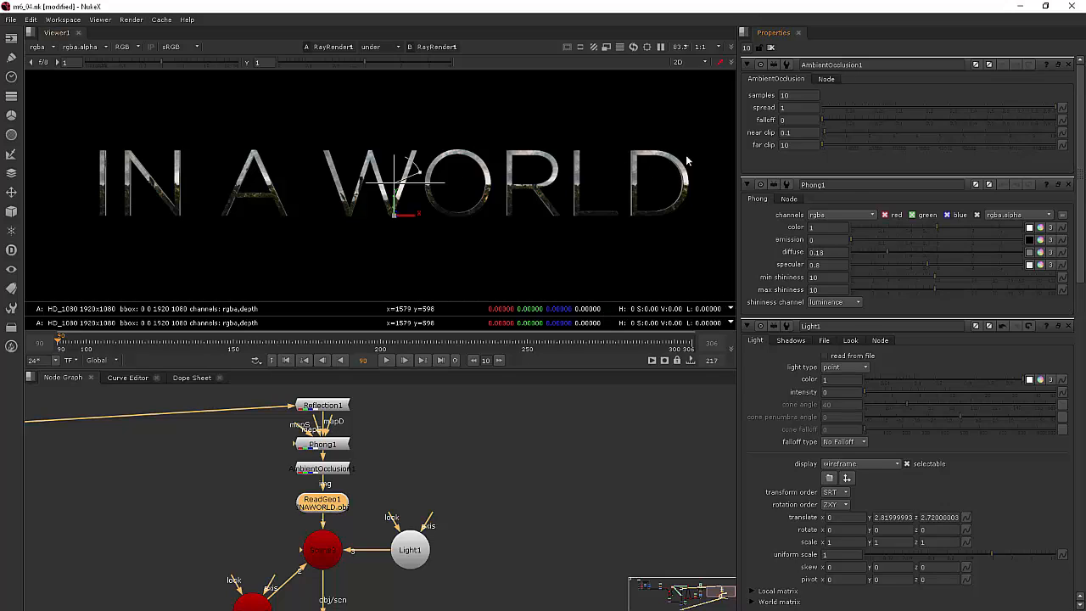
- Set a key on Light1's intensity knob at the first frame
{"action": "right_click", "coordinate": [840, 392]}
{"action": "type", "text": "1"}
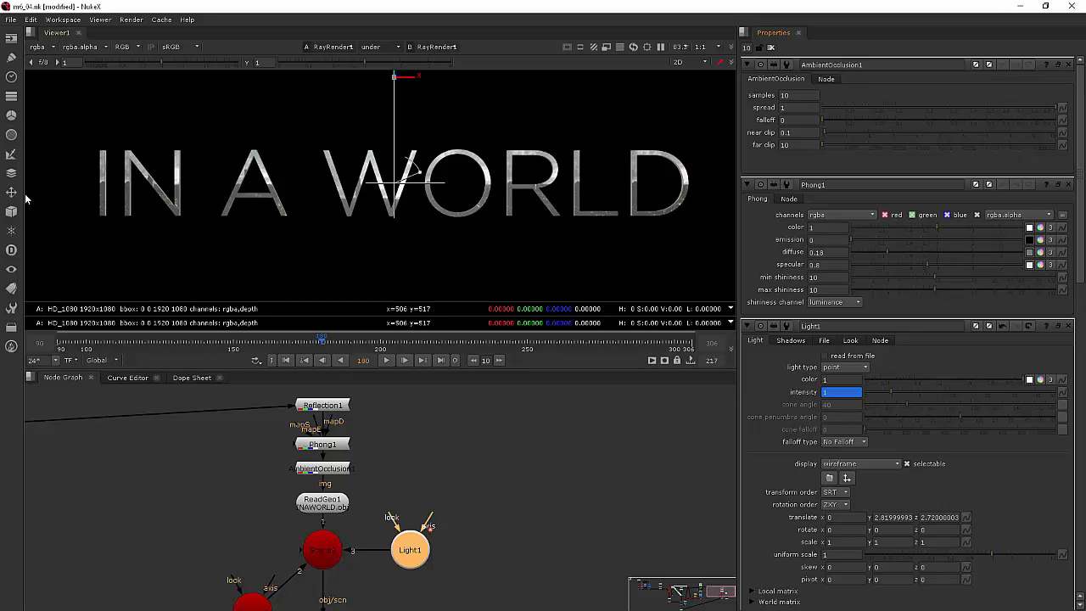
{"action": "mouse_move", "coordinate": [577, 93]}
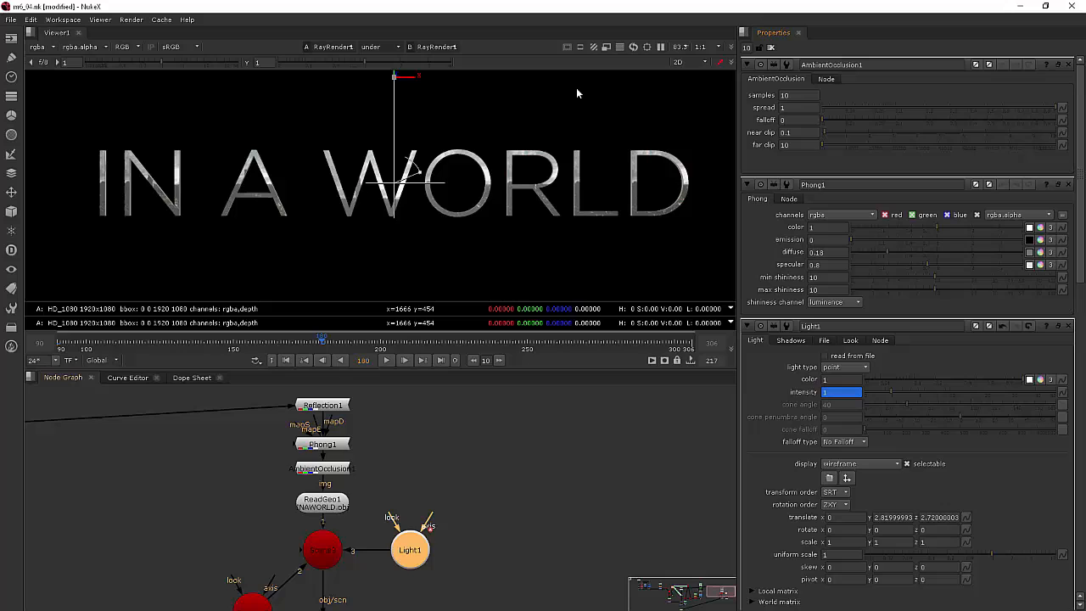
{"action": "mouse_move", "coordinate": [418, 79]}
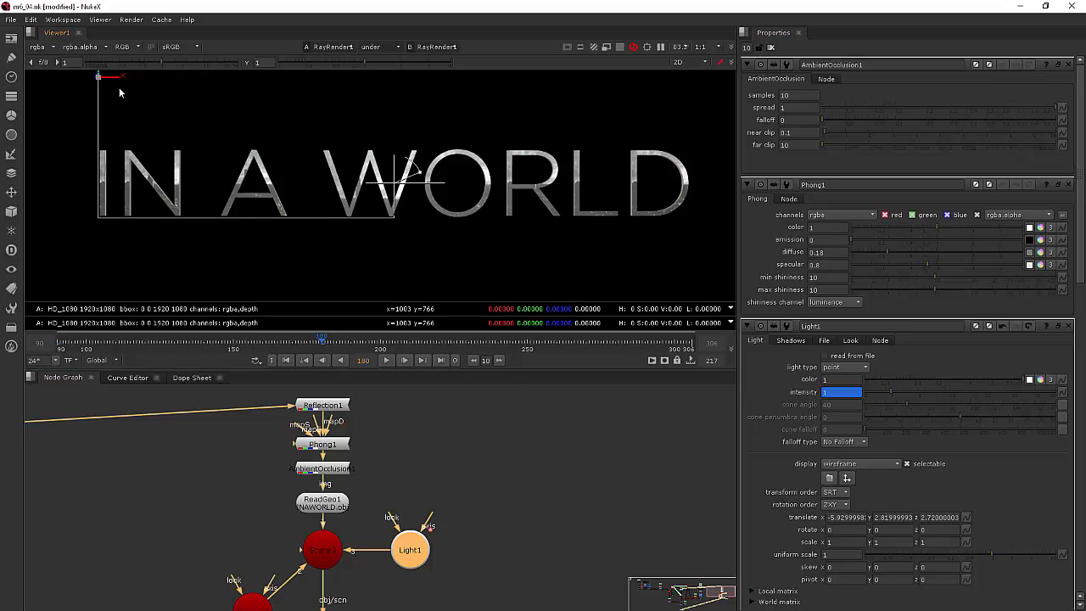
{"action": "mouse_move", "coordinate": [105, 83]}
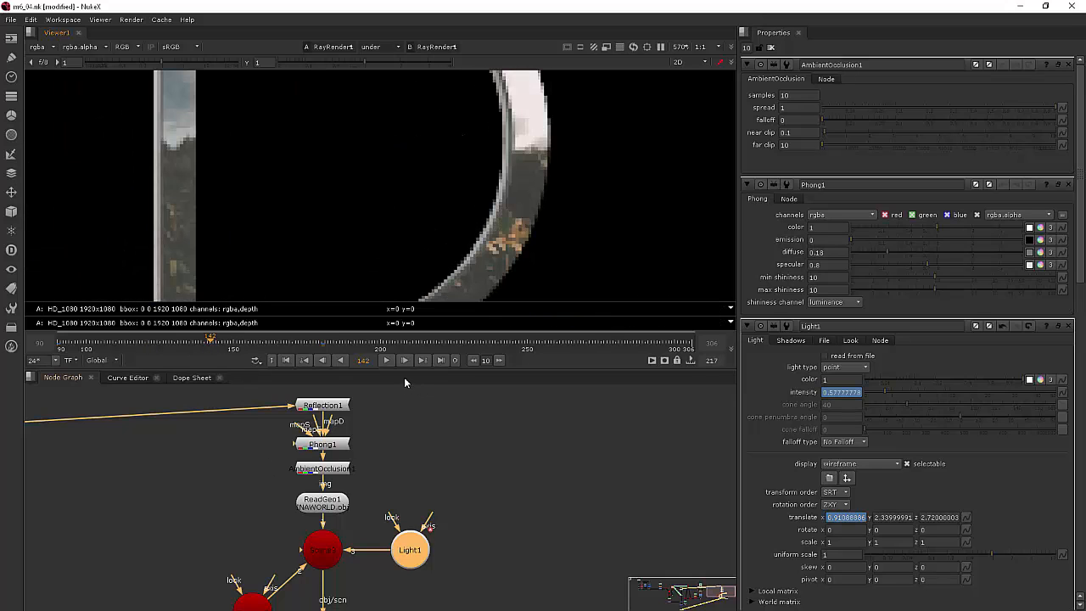
- Key Light1's translate x at a later frame for its sideways movement
{"action": "left_click", "coordinate": [404, 359]}
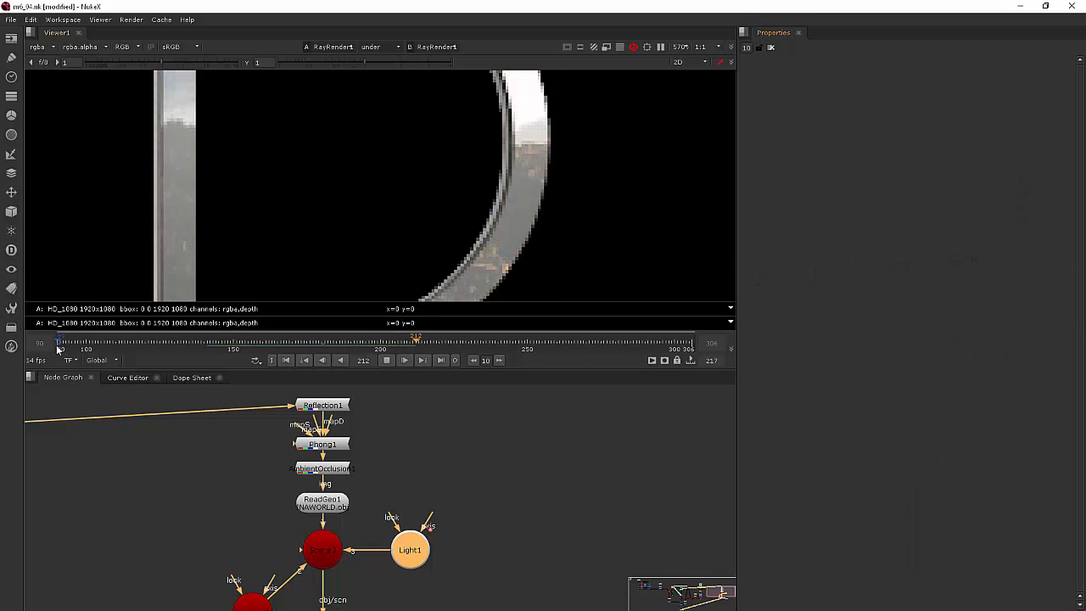
- Scrub through the shot to watch the animated light, with viewer overlays hidden for a clean render
{"action": "left_click_drag", "start_coordinate": [414, 343], "coordinate": [88, 343]}
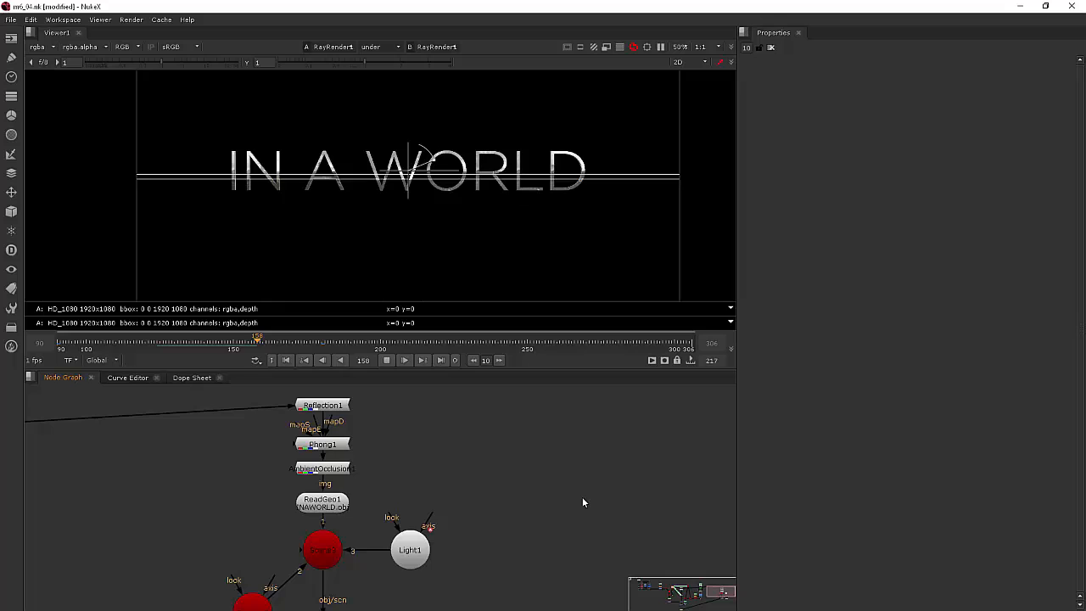
{"action": "left_click", "coordinate": [421, 360]}
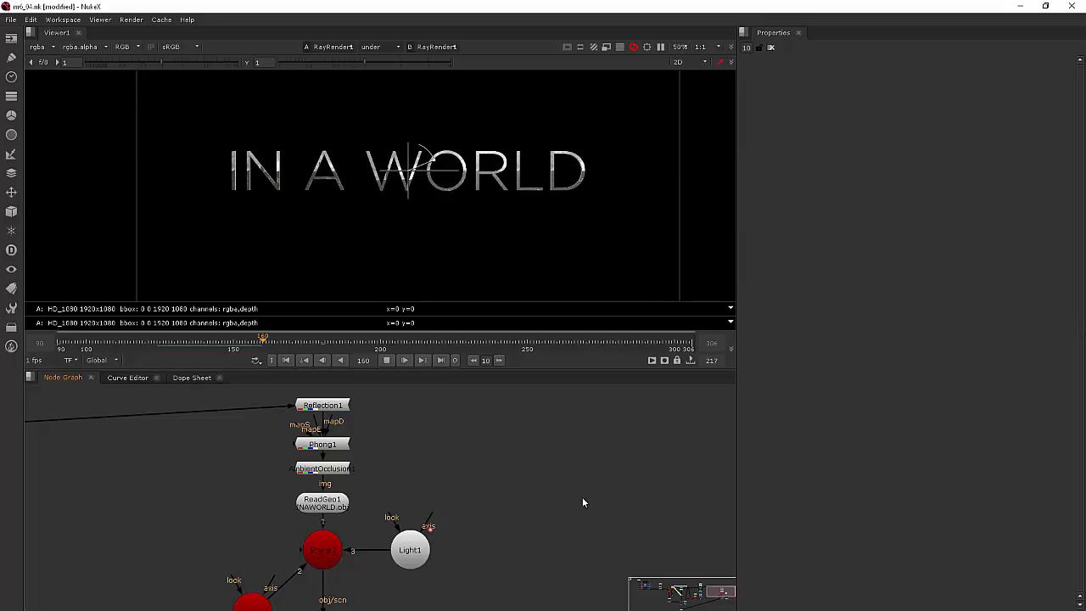